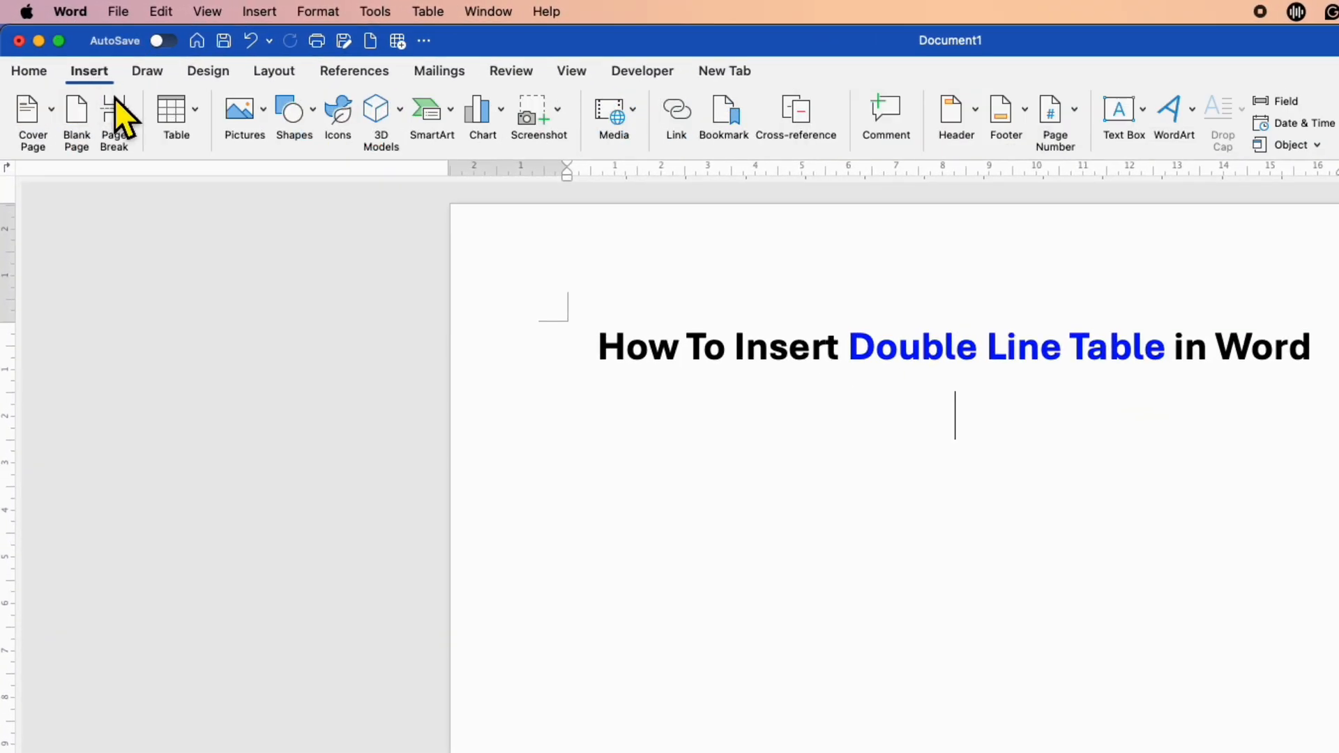
Insert a 3x3 table below the title and select the entire table
left_click(175, 111)
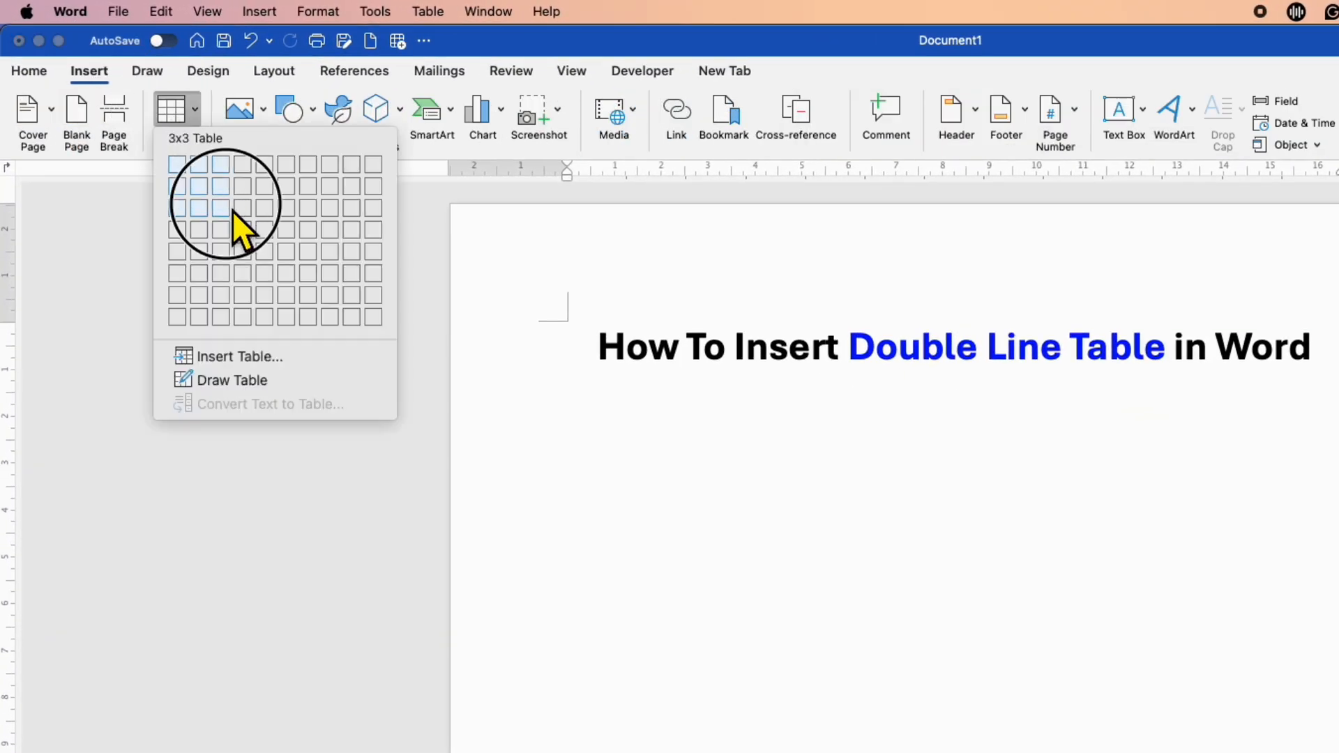
left_click(241, 206)
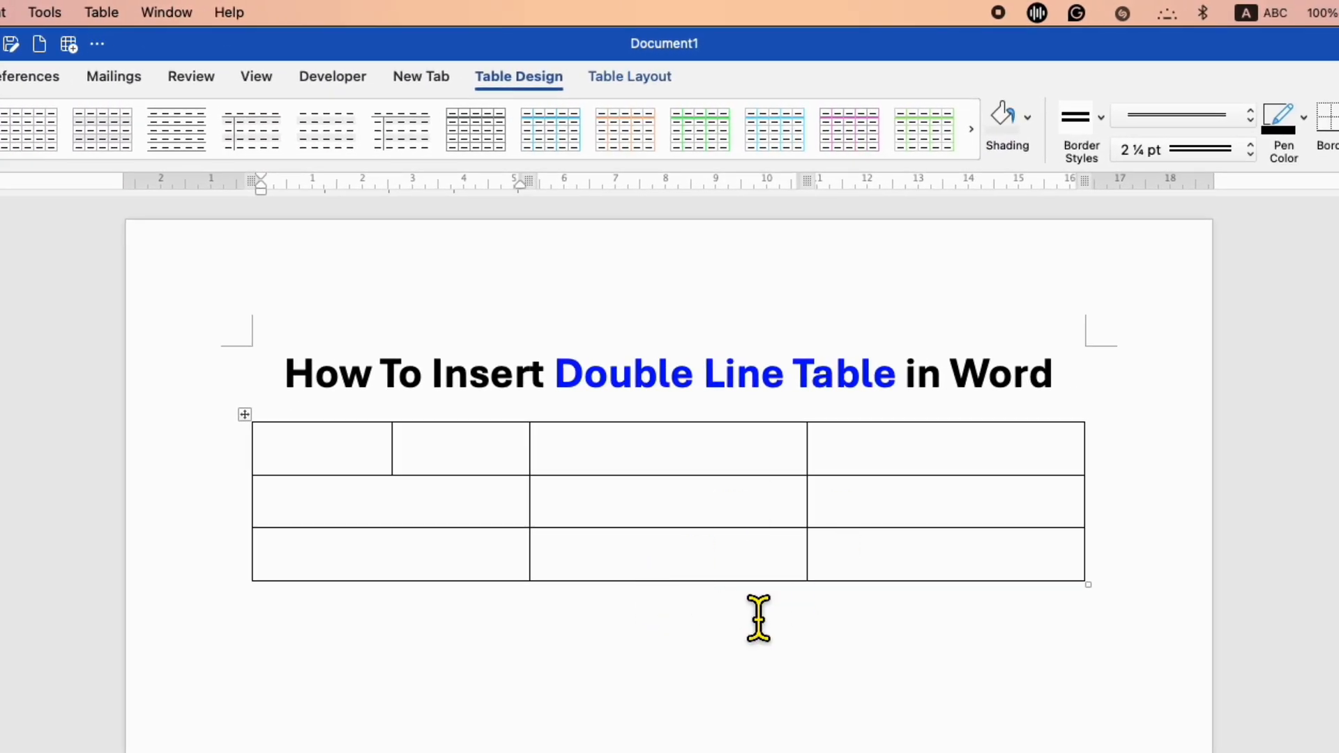
mouse_move(245, 412)
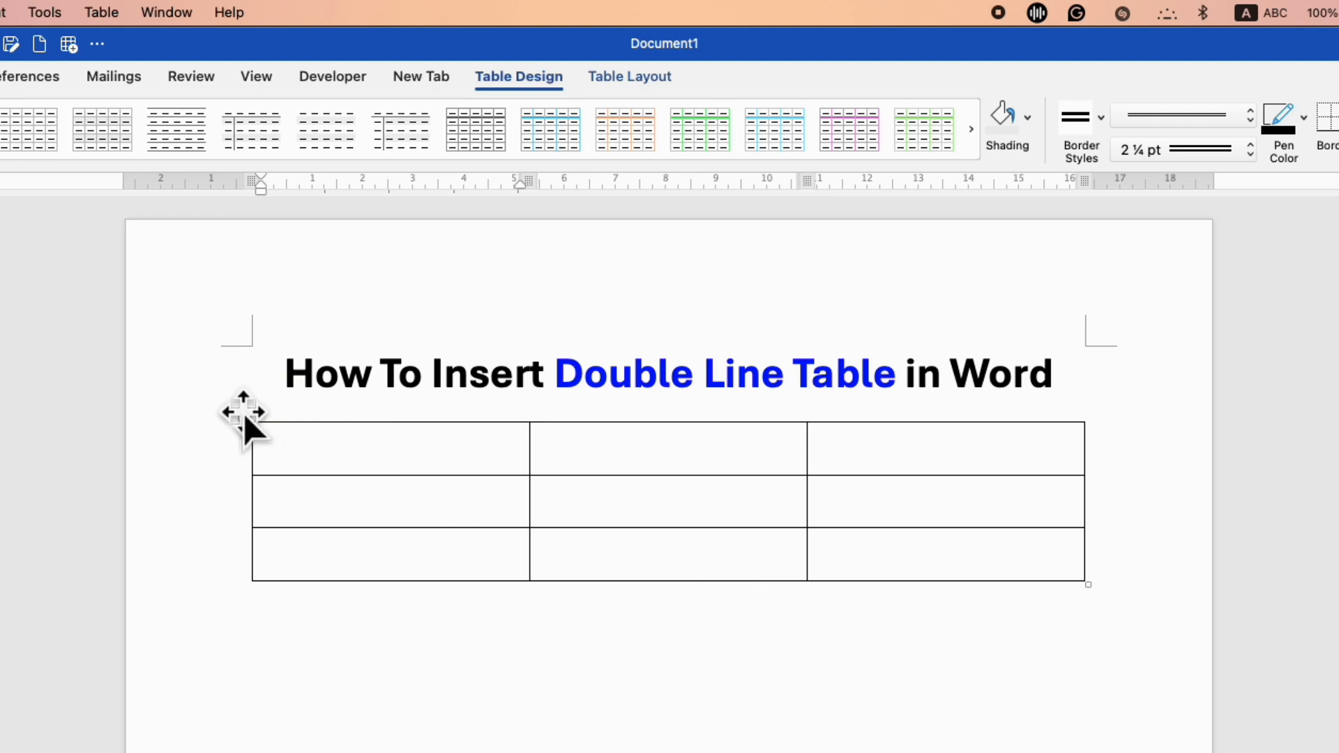
left_click(244, 413)
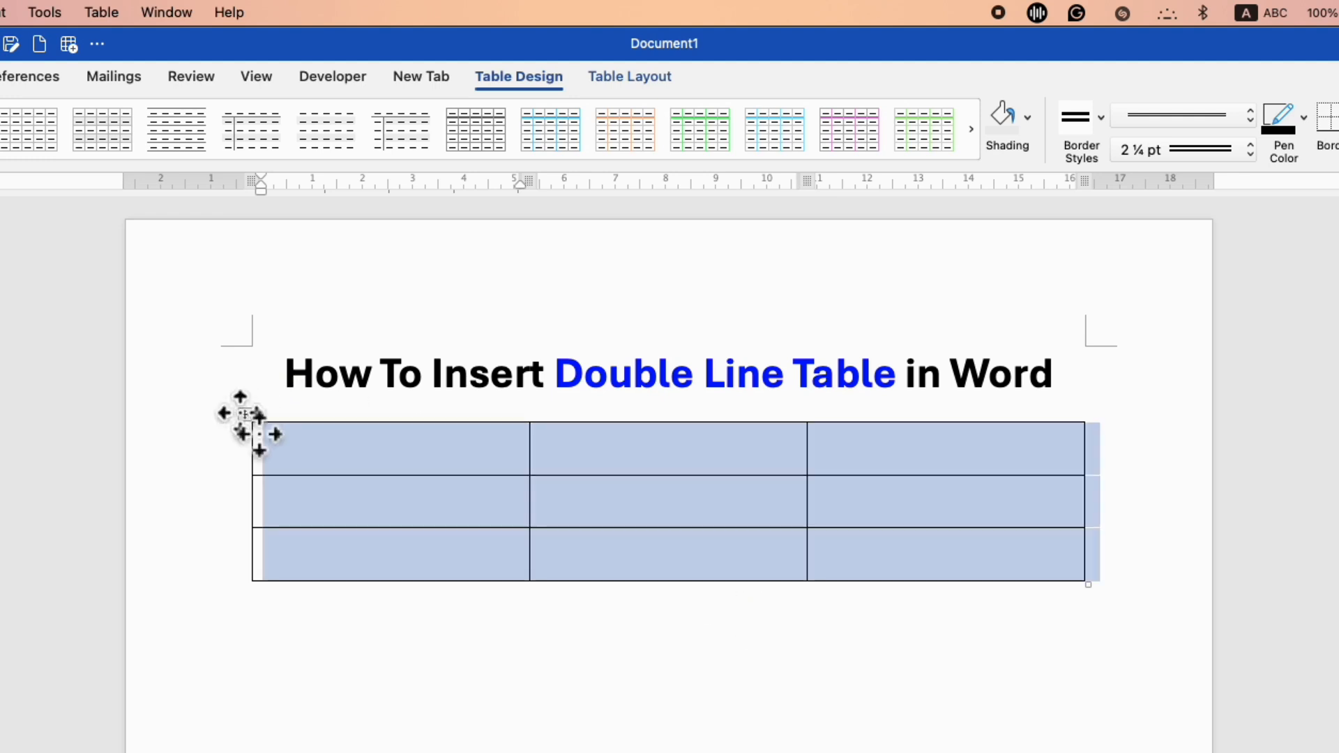
left_click(316, 448)
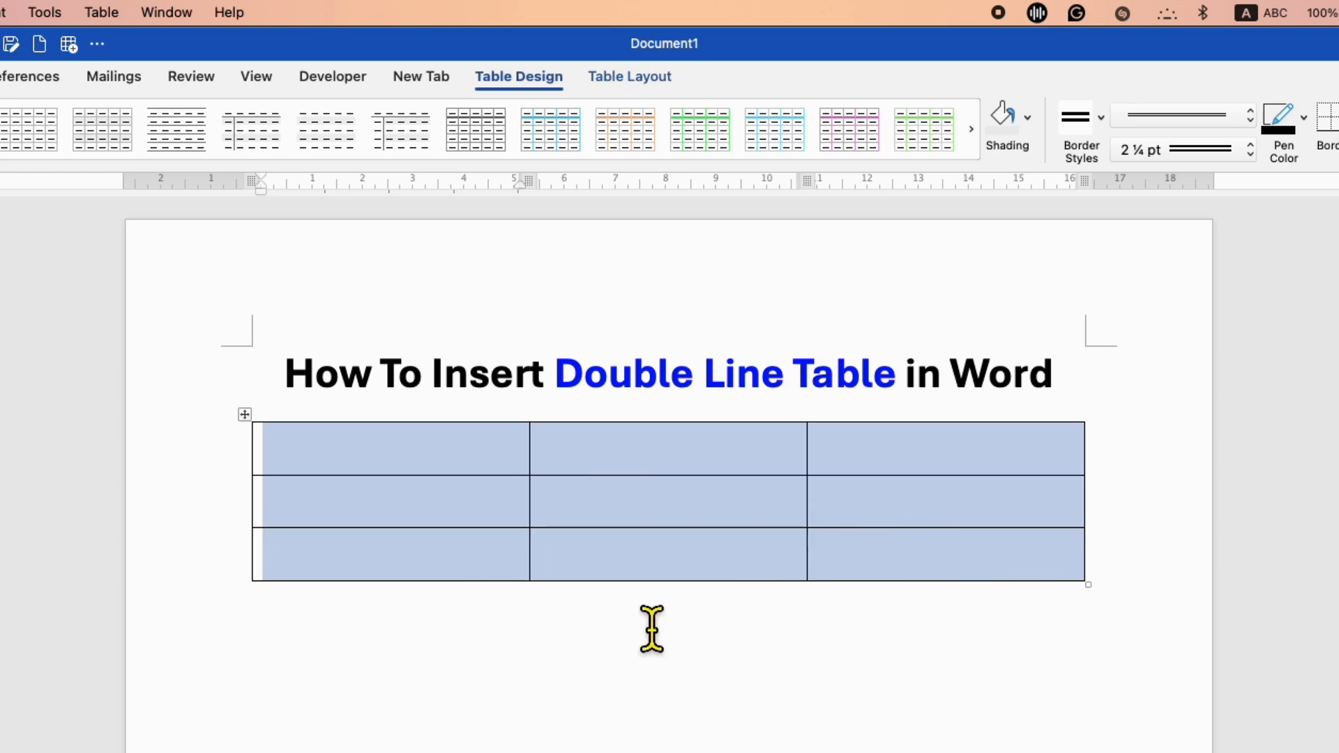
Open Borders and Shading from the table's Table Properties, applying borders to all cells
right_click(461, 461)
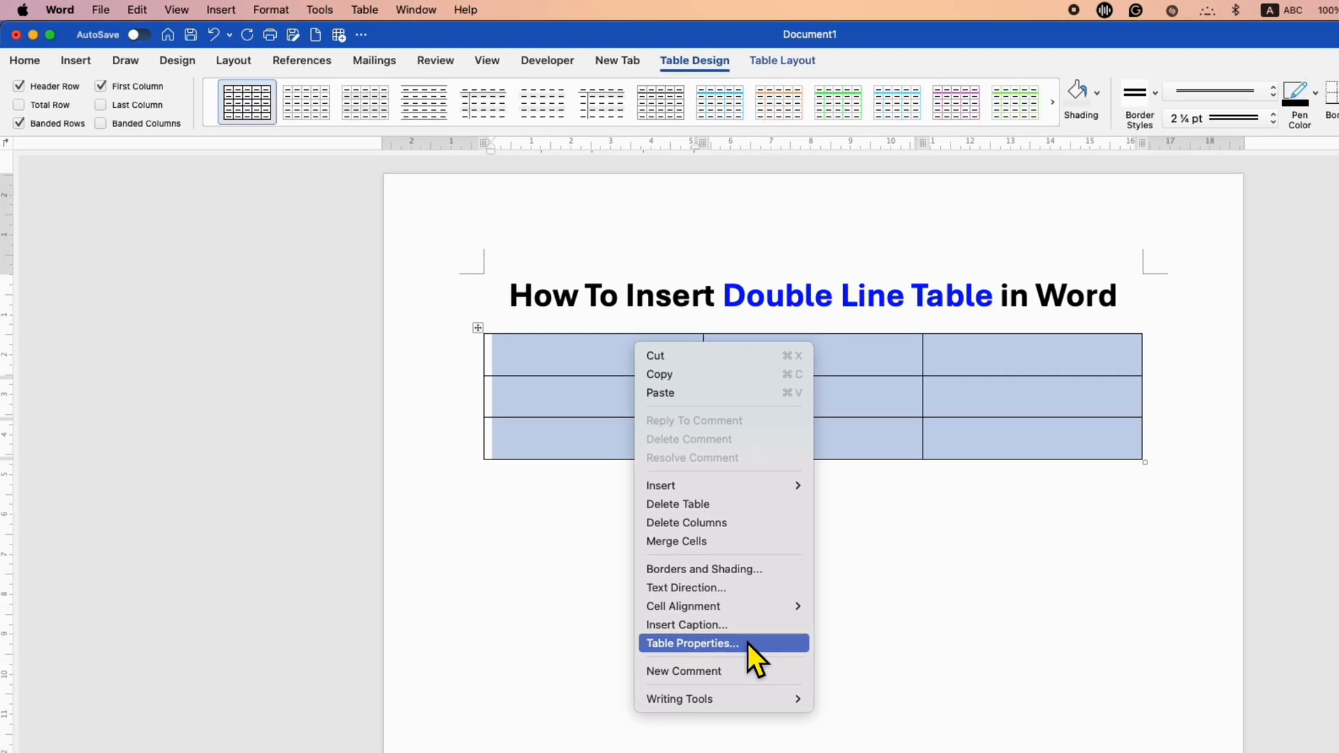
left_click(693, 643)
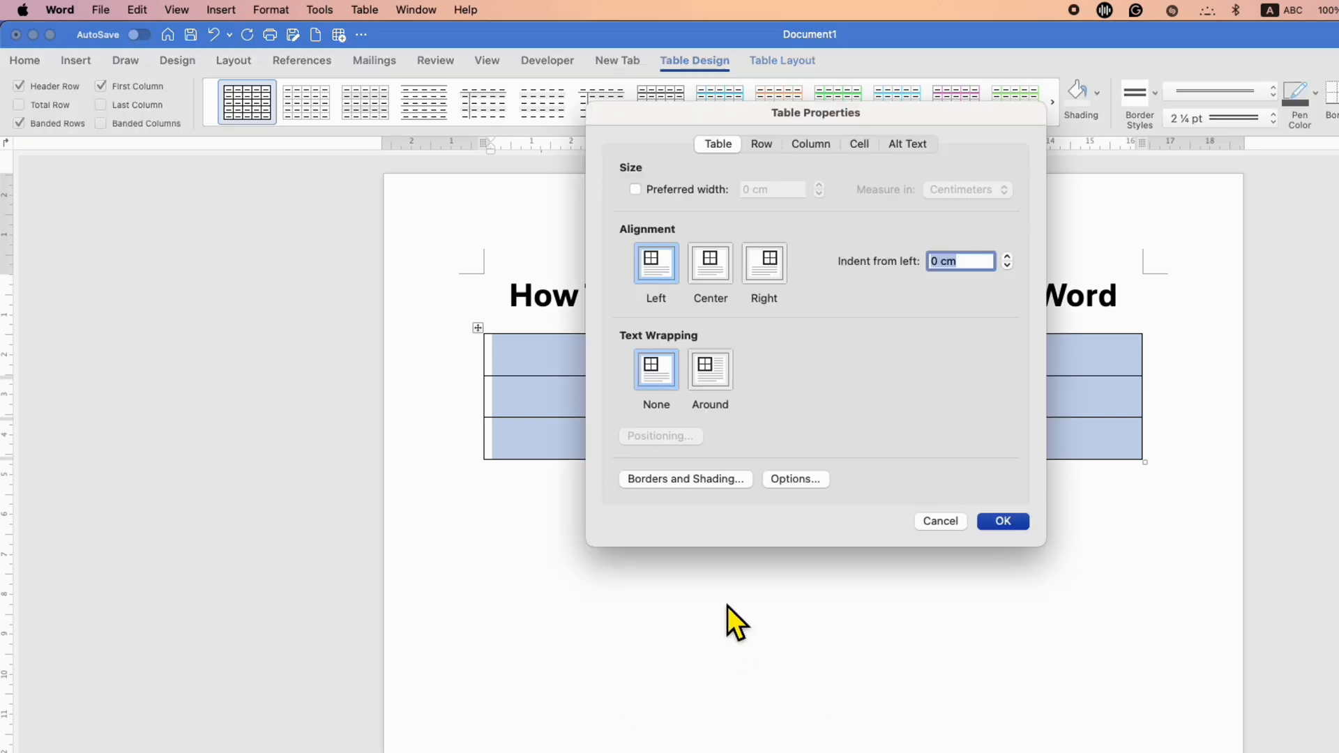
left_click(684, 478)
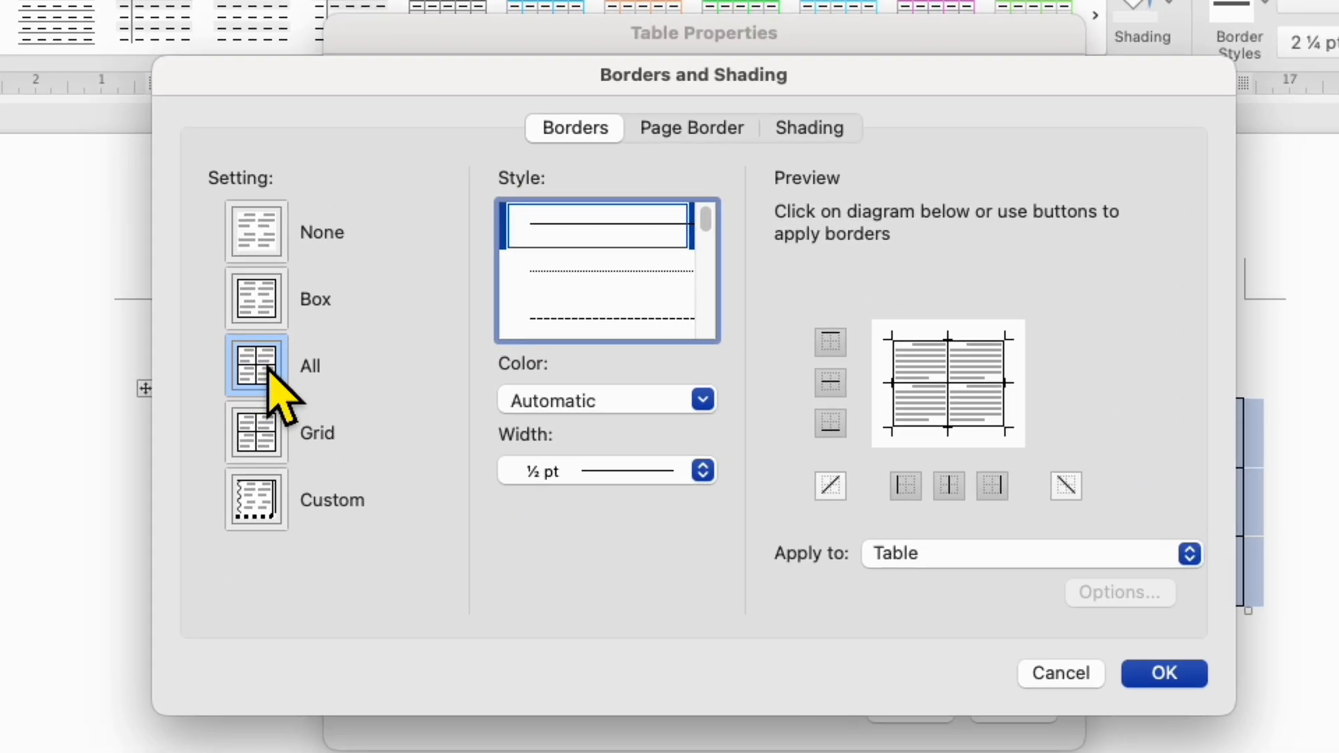
mouse_move(636, 196)
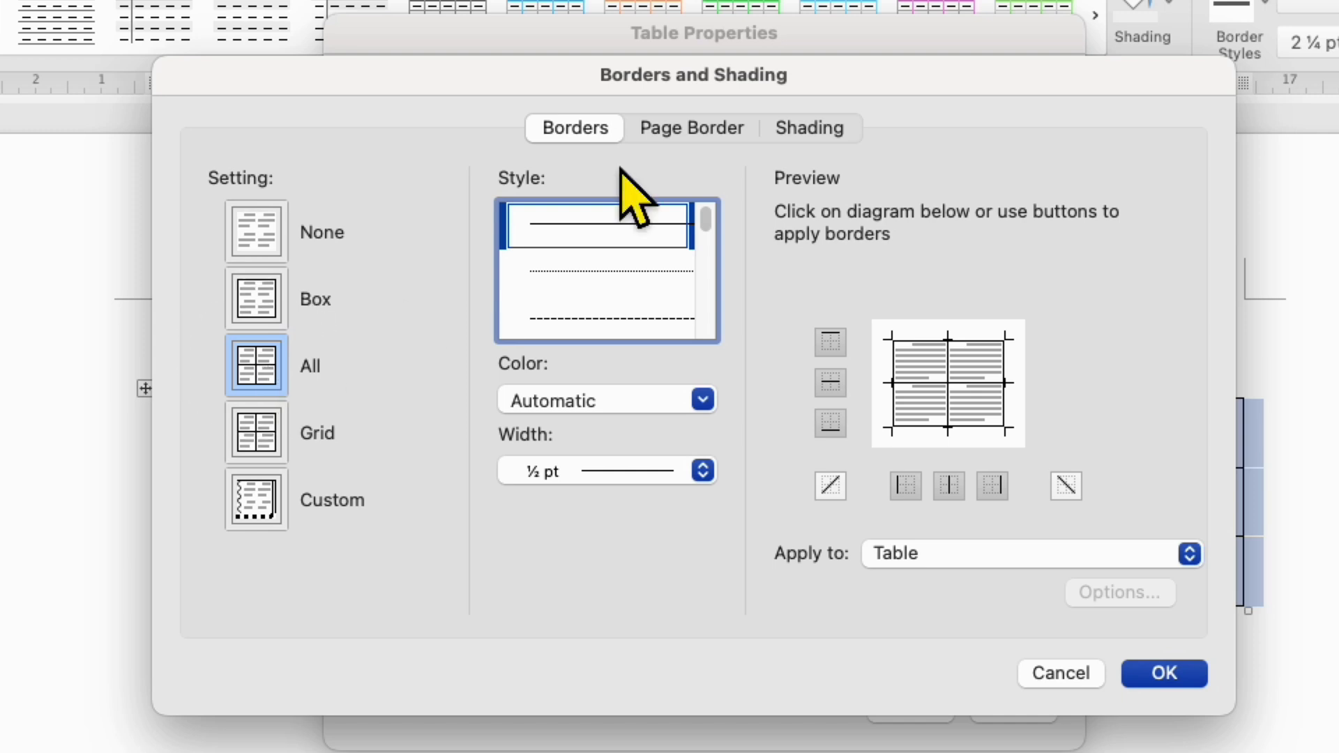
mouse_move(766, 383)
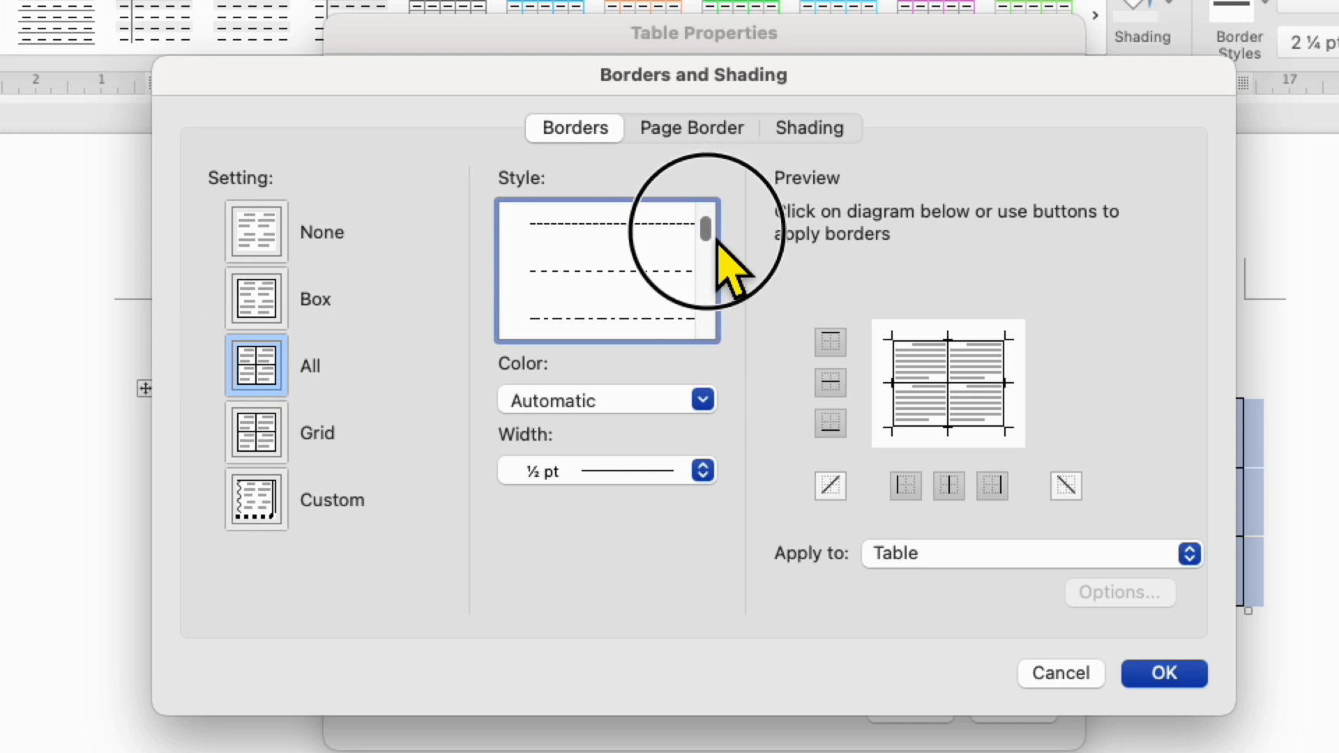
Choose the double-line style, blue colour and 2¼ pt width in Borders and Shading
scroll("down", 3)
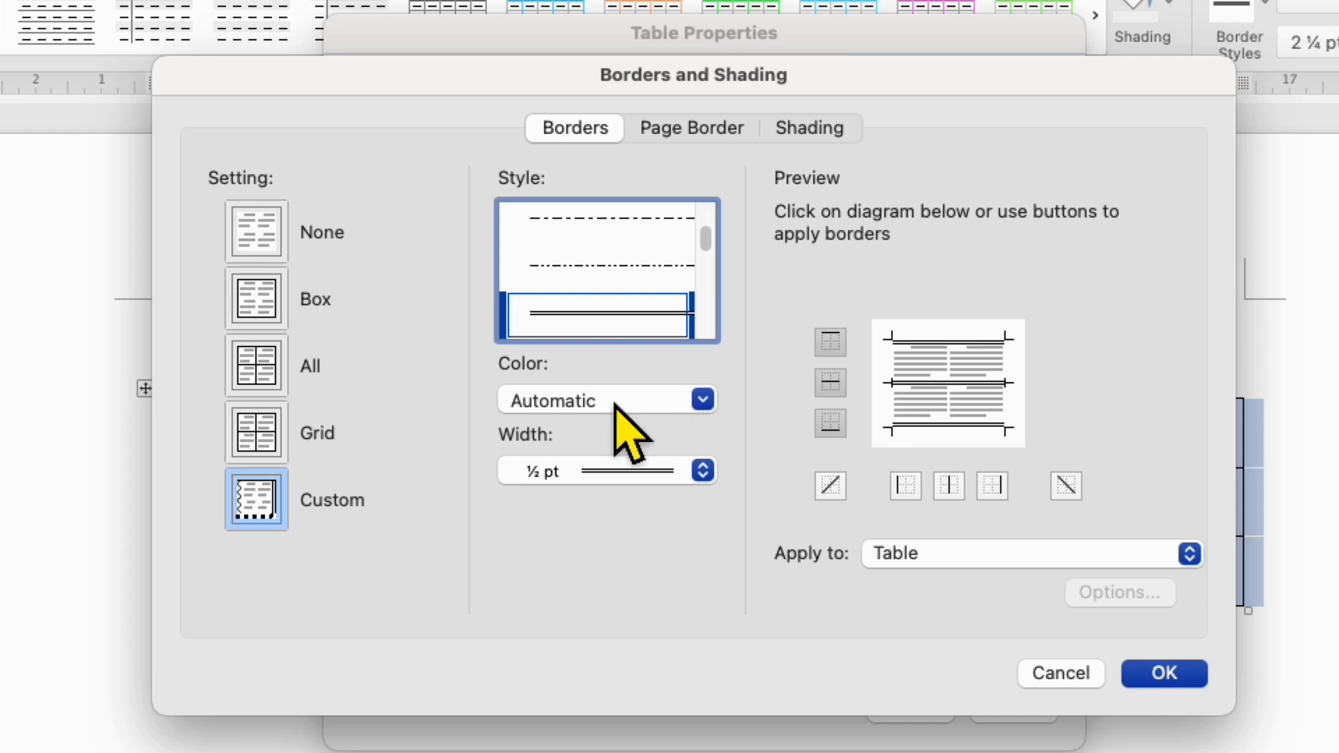
left_click(700, 399)
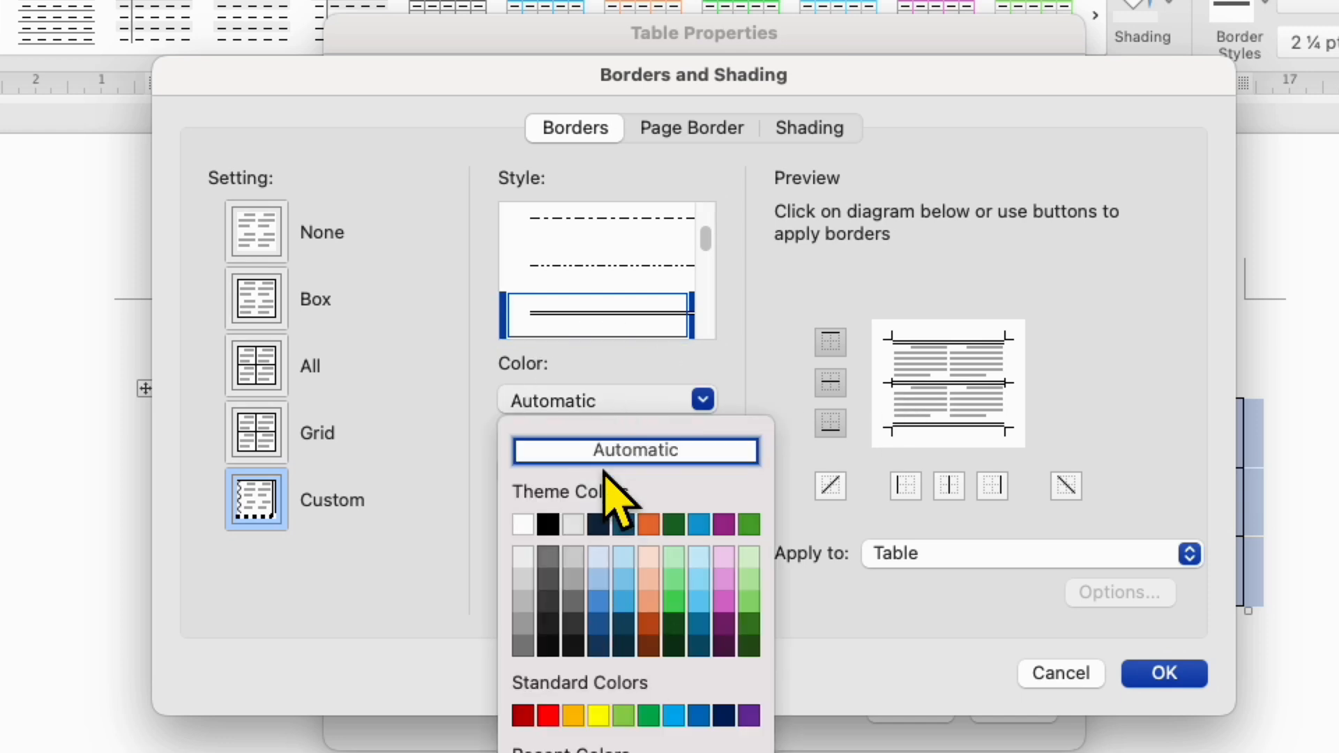
left_click(606, 524)
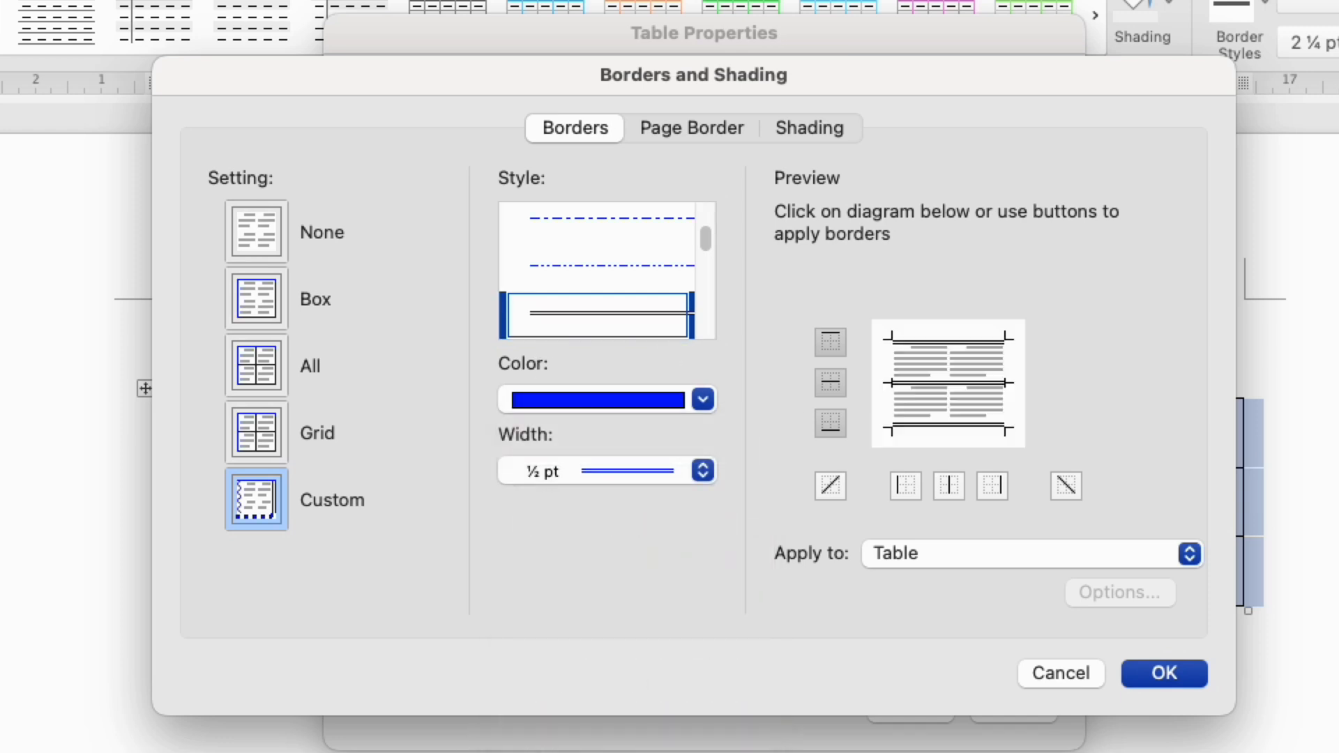
mouse_move(568, 504)
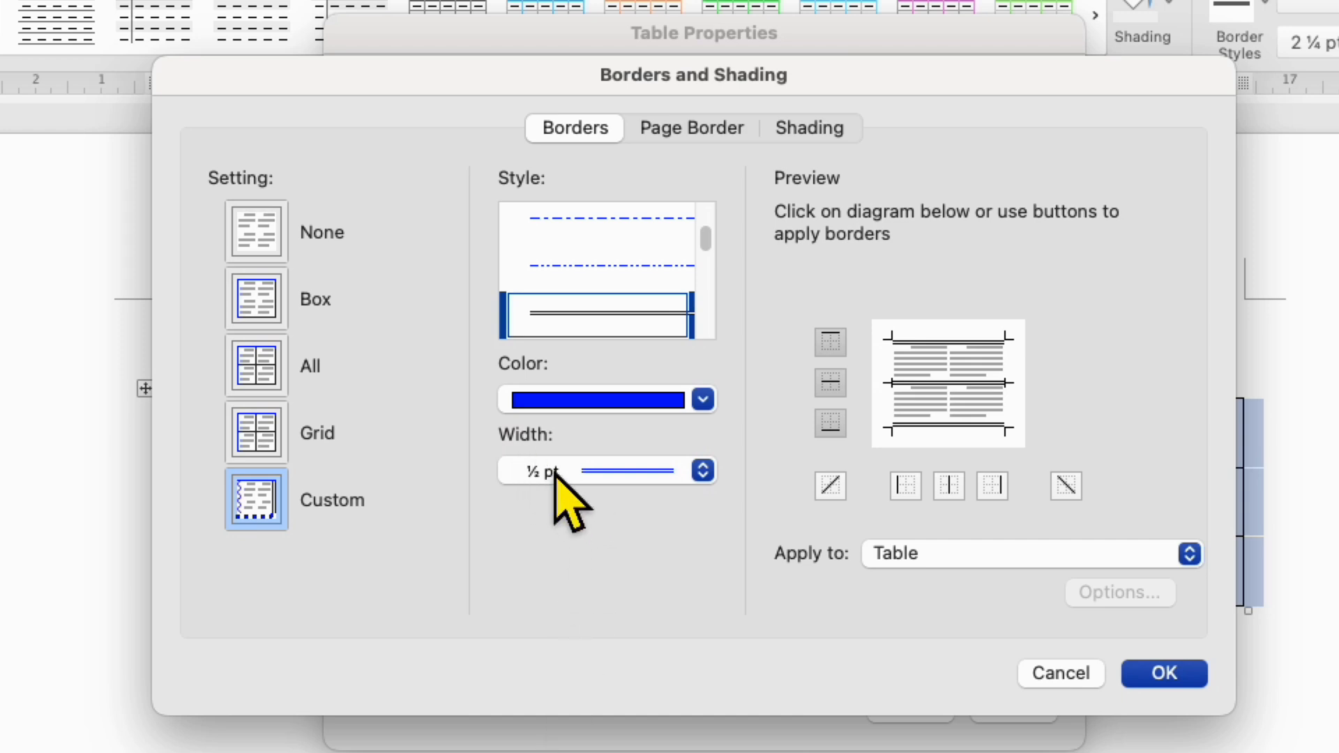
mouse_move(597, 504)
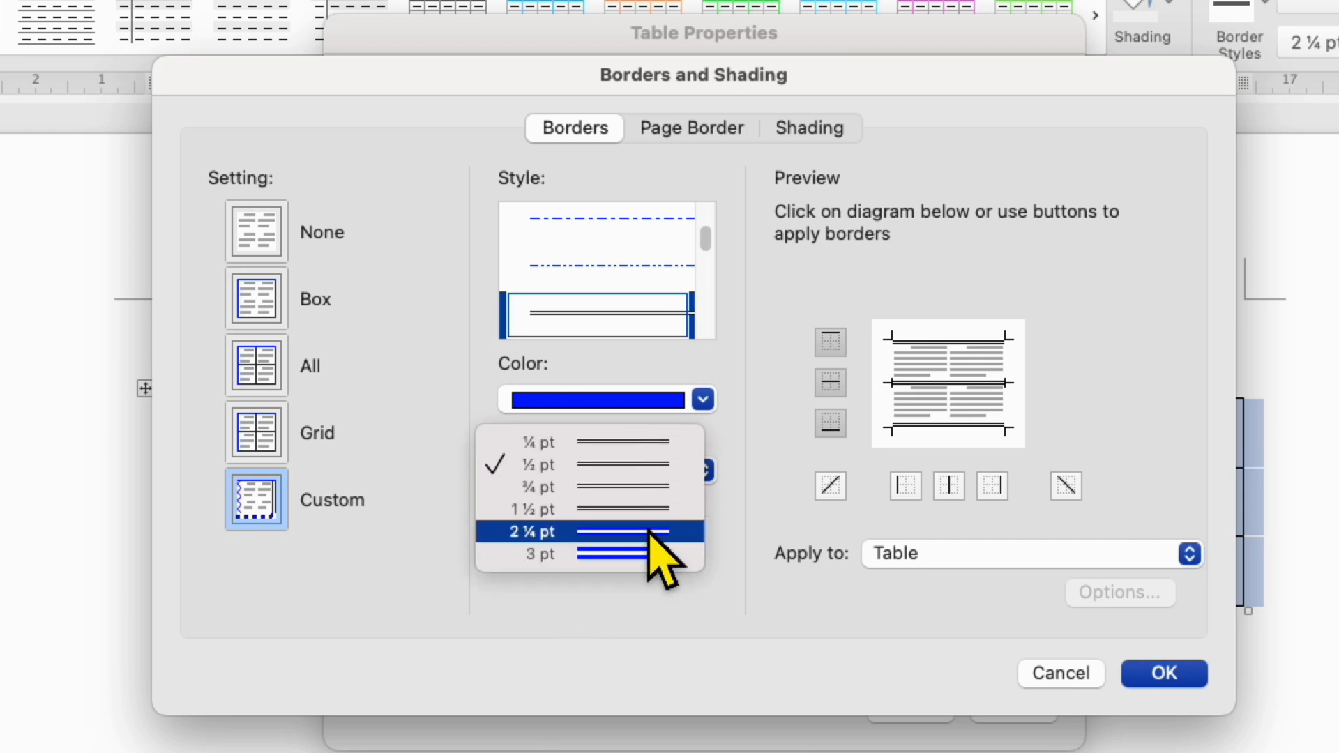
left_click(531, 531)
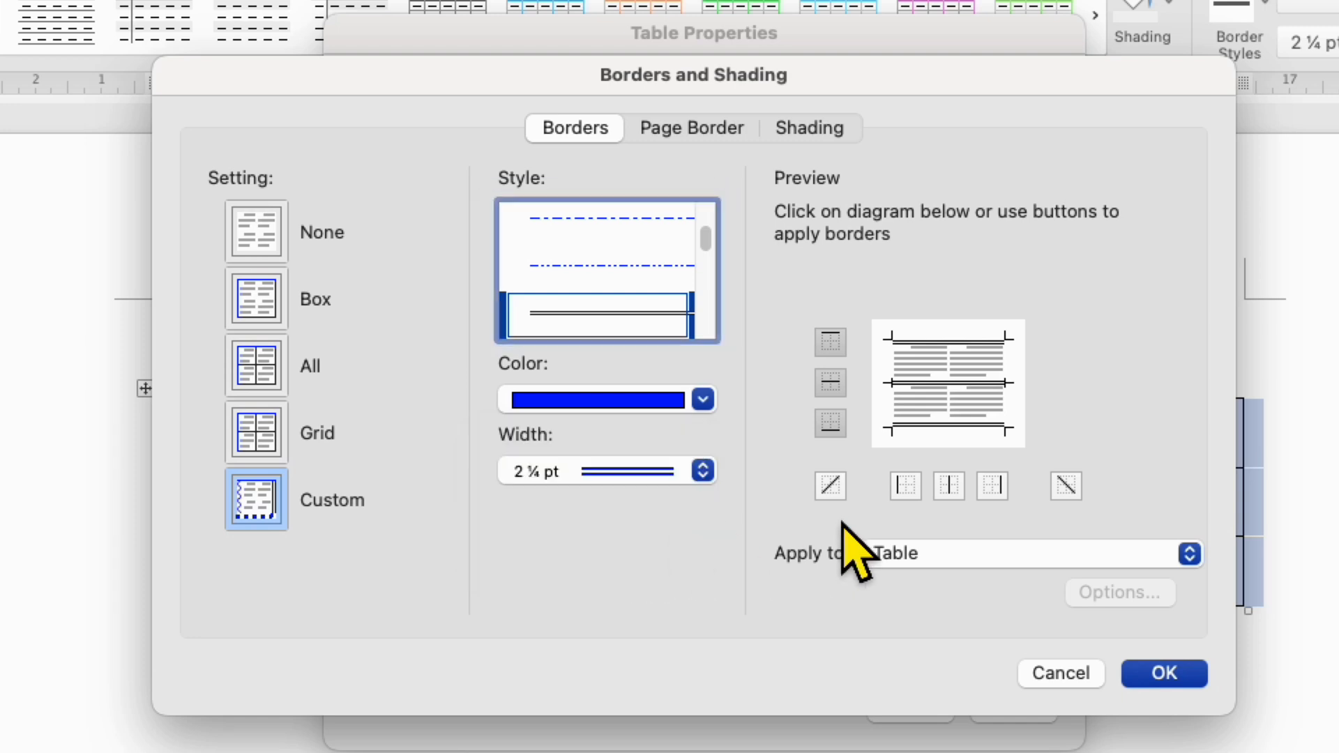
mouse_move(1016, 410)
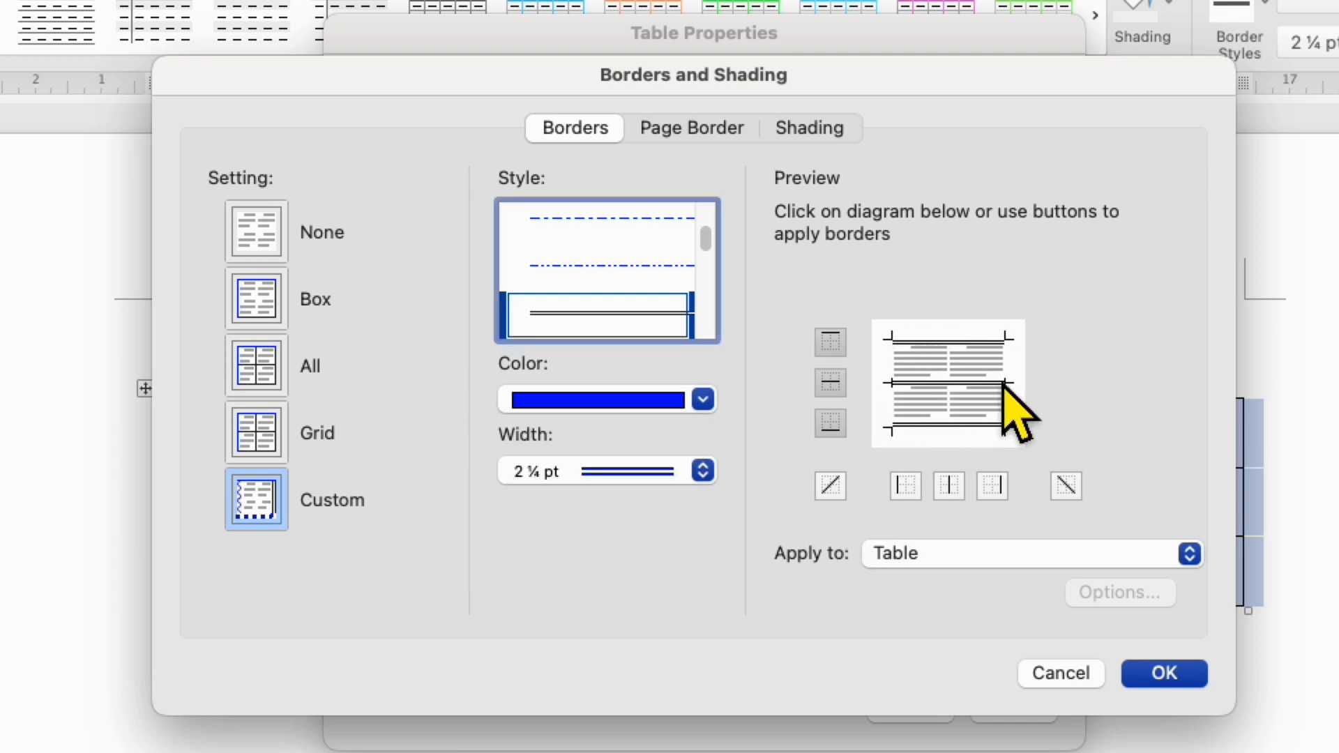
mouse_move(990, 418)
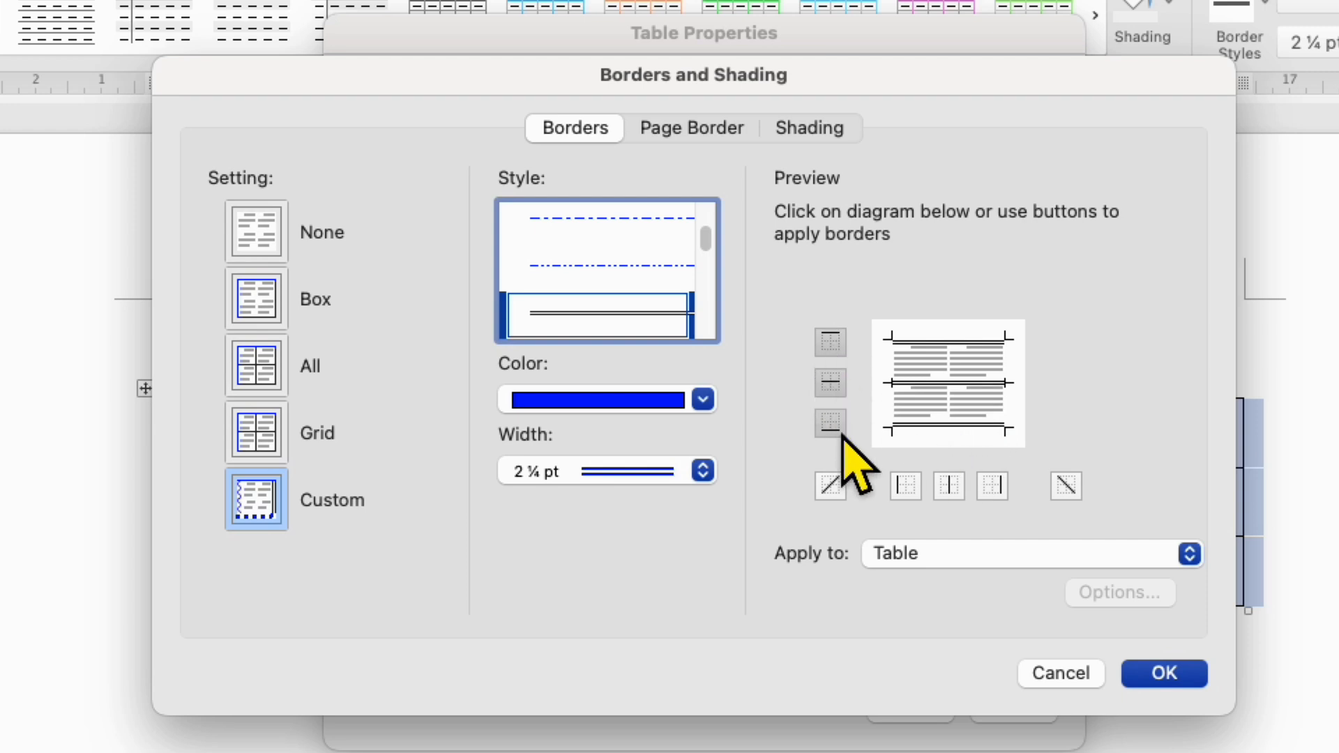
Add double-line borders on the table's left edge and between the columns
left_click(829, 422)
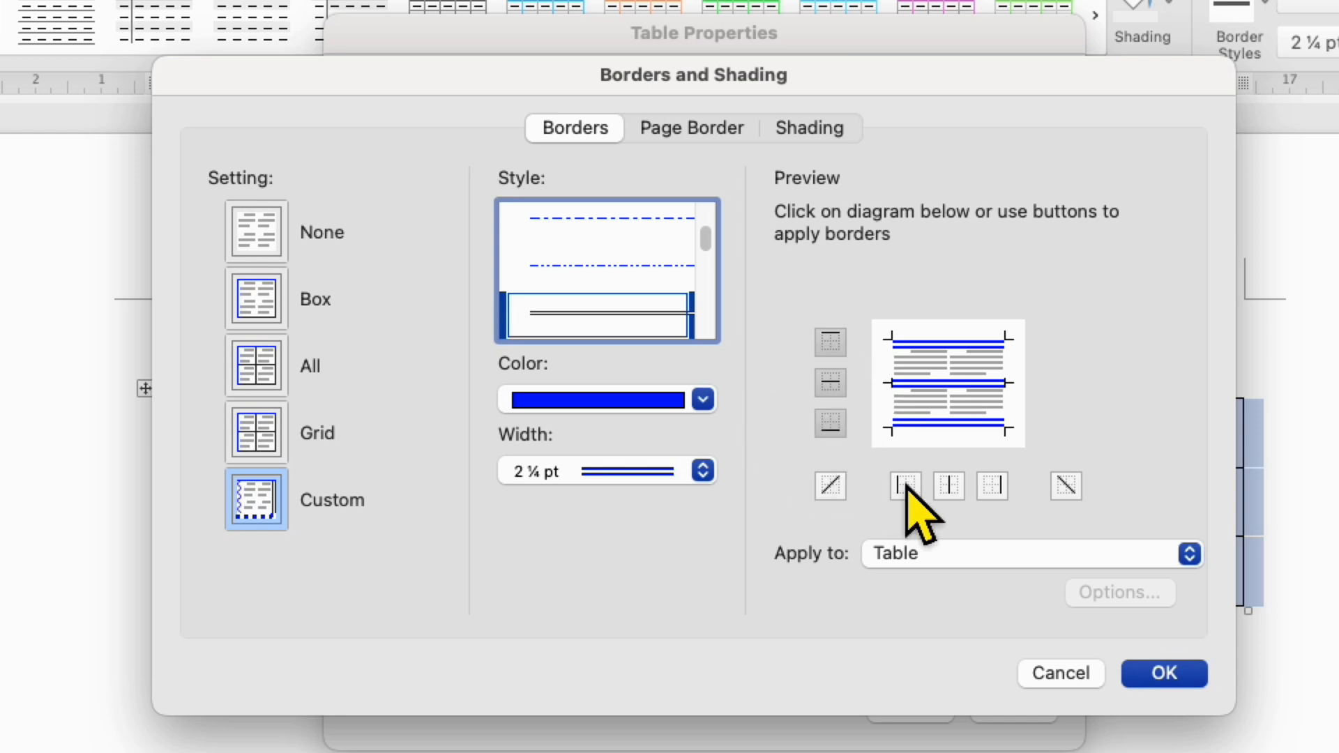
left_click(904, 485)
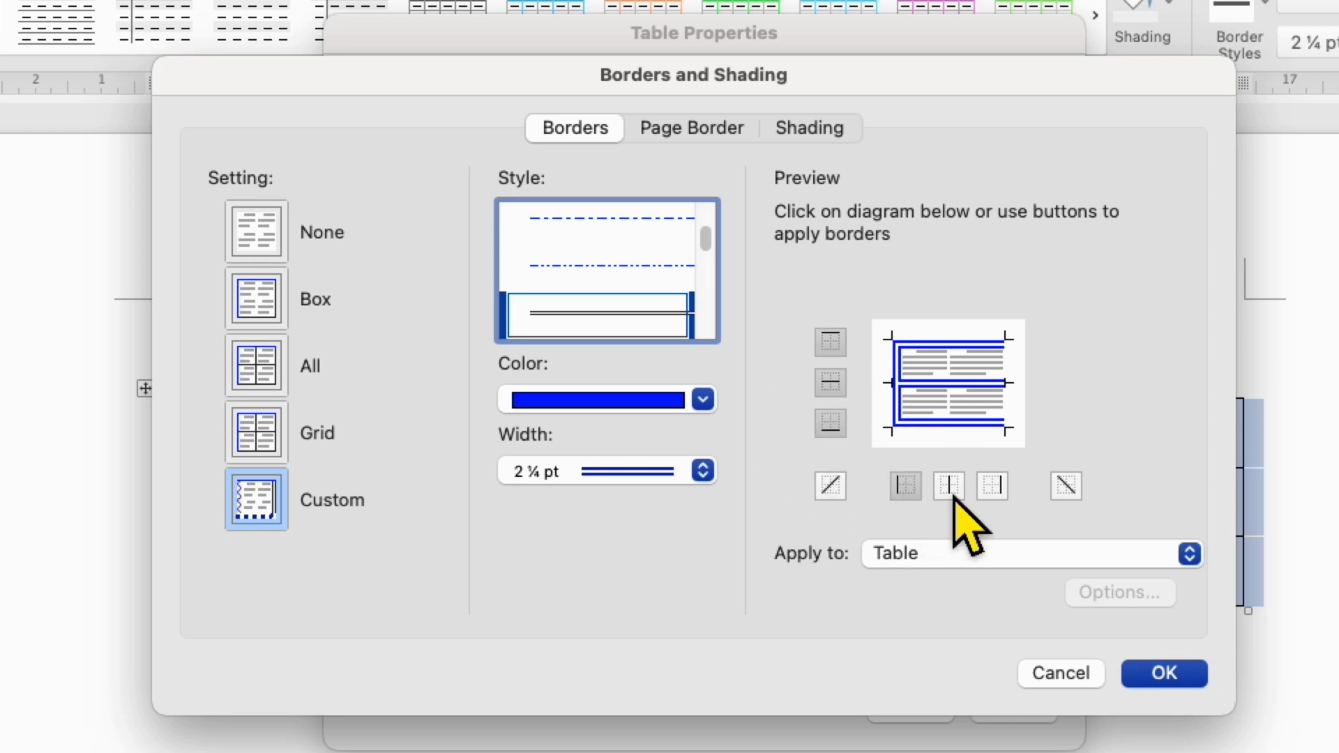
left_click(947, 486)
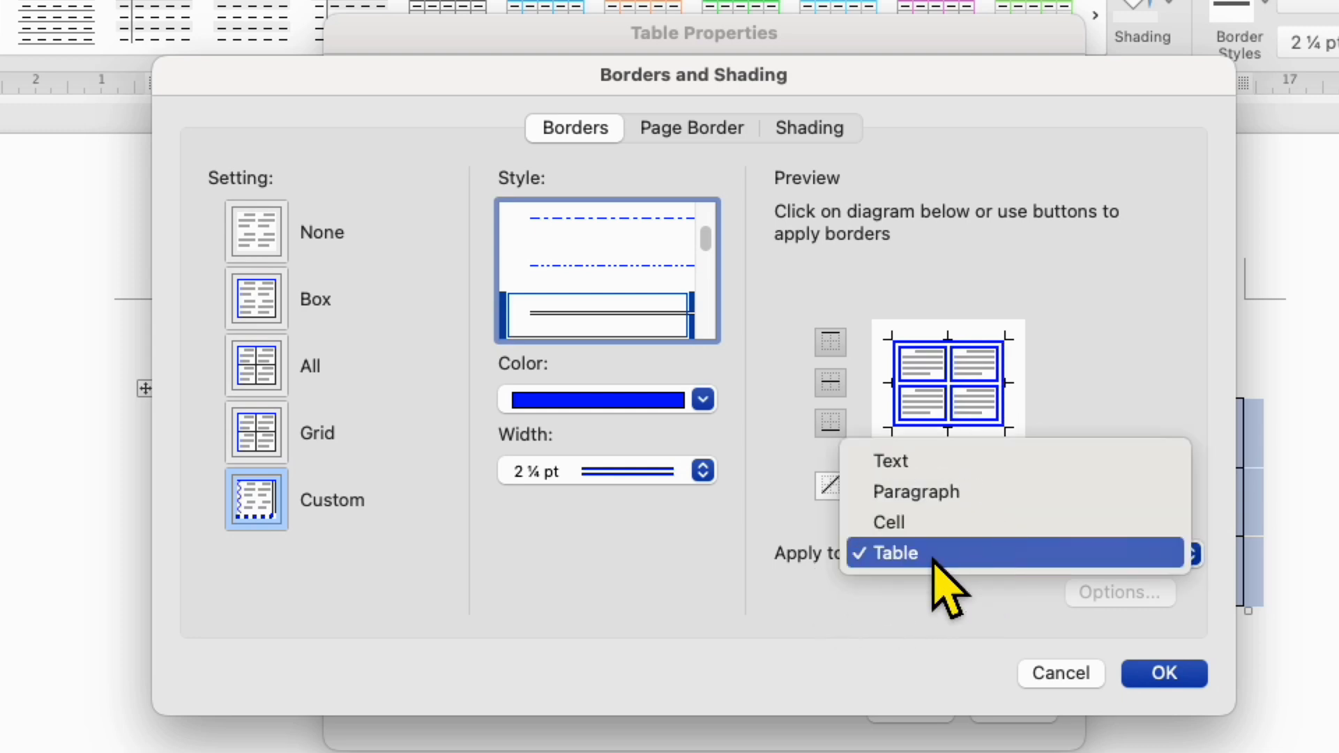
Keep borders applied to the whole table, confirm, and close both dialogs
left_click(891, 552)
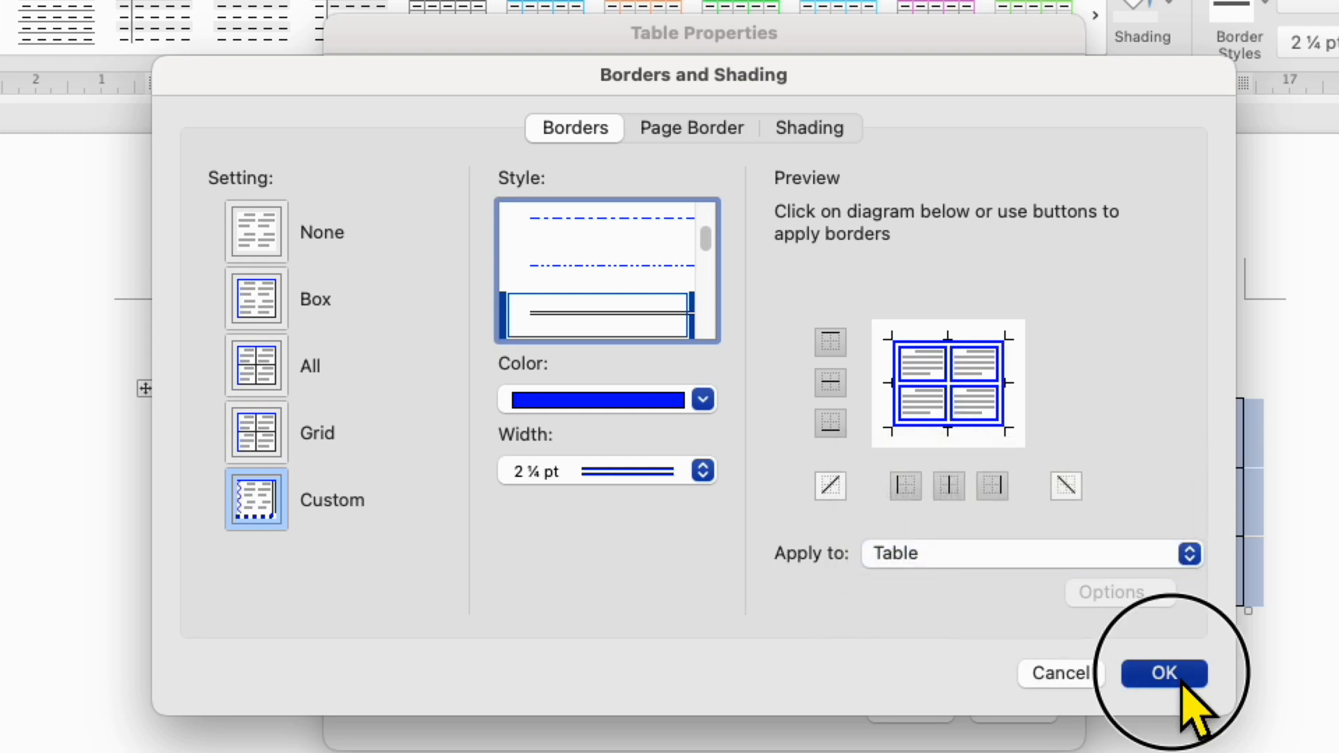
left_click(1163, 673)
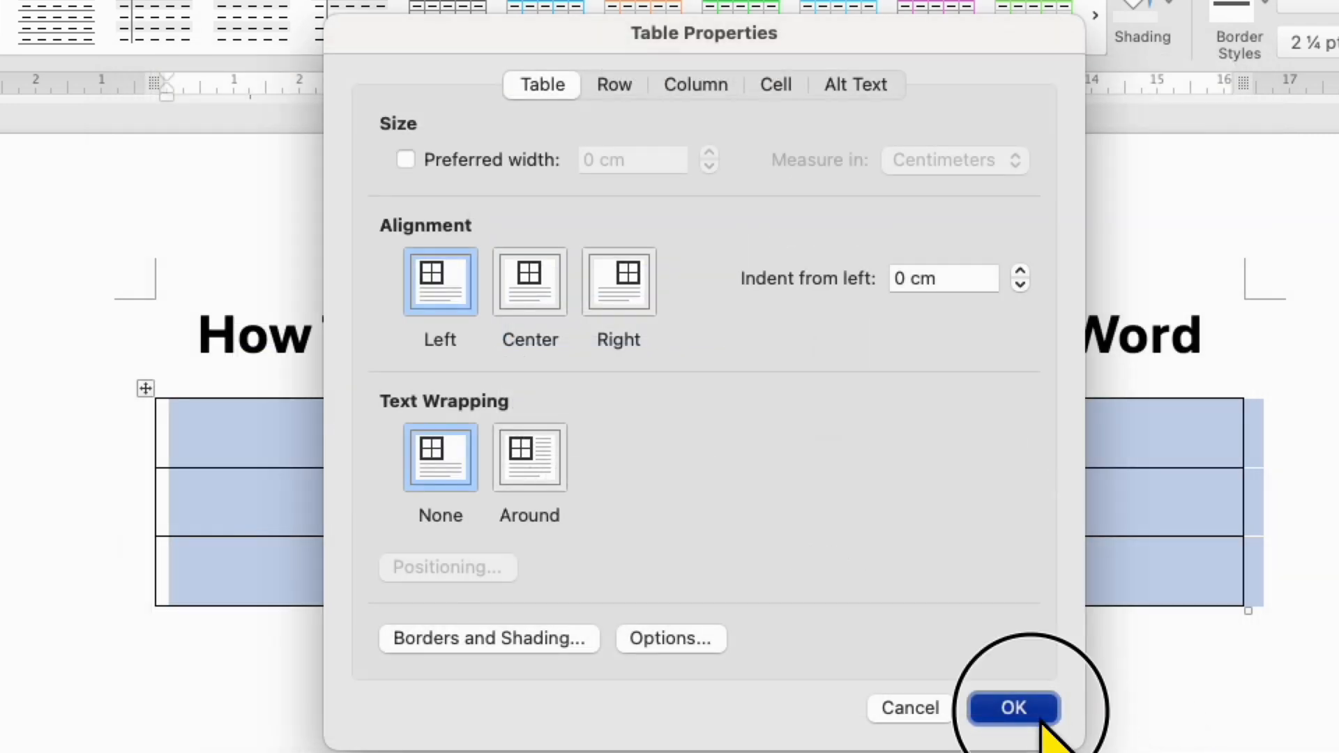
left_click(1013, 707)
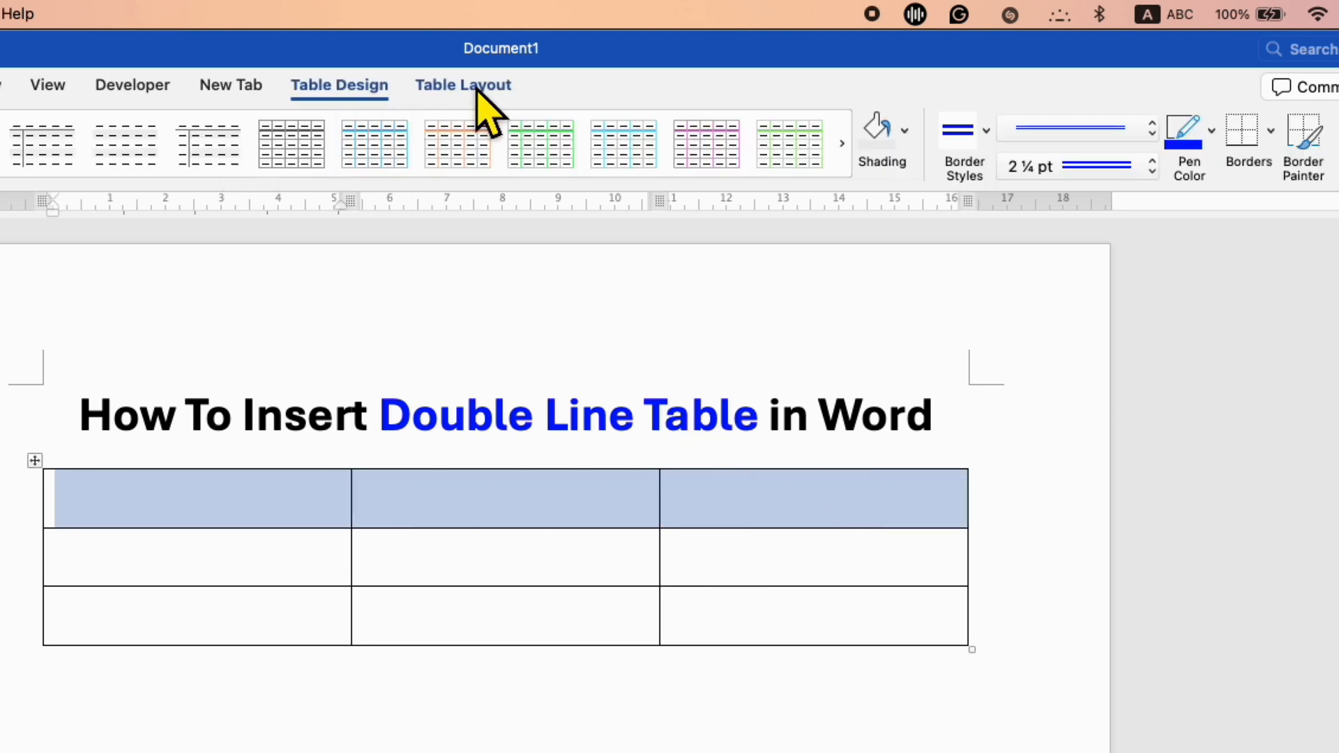
mouse_move(367, 129)
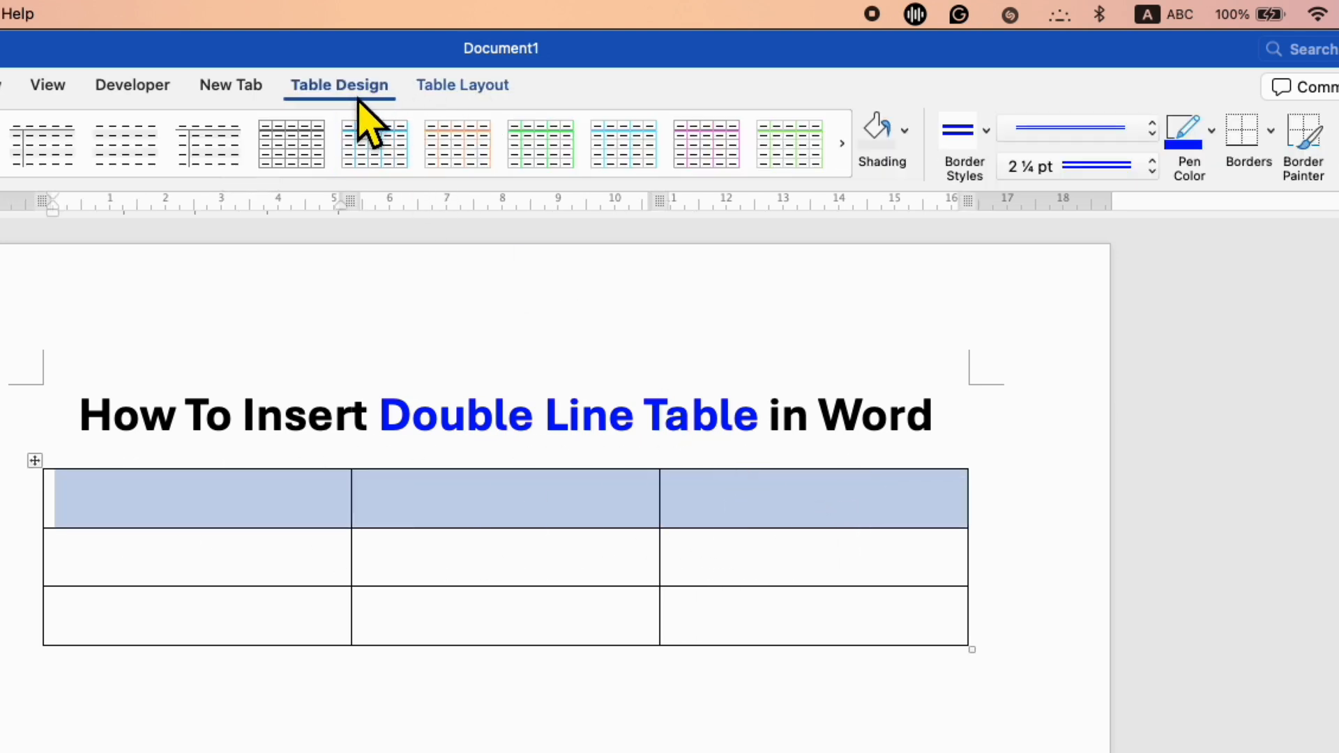
mouse_move(982, 154)
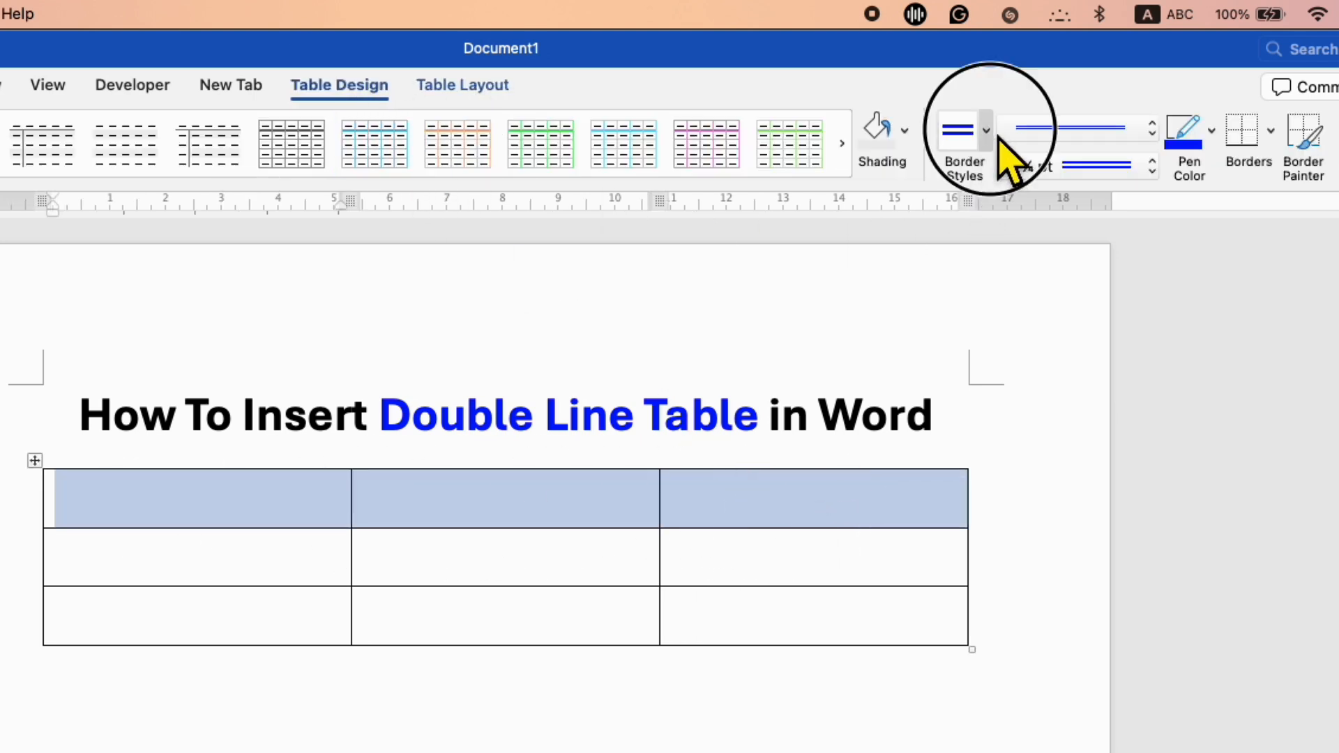
Pick the double-line Border Style at 2¼ pt weight on Table Design
left_click(982, 130)
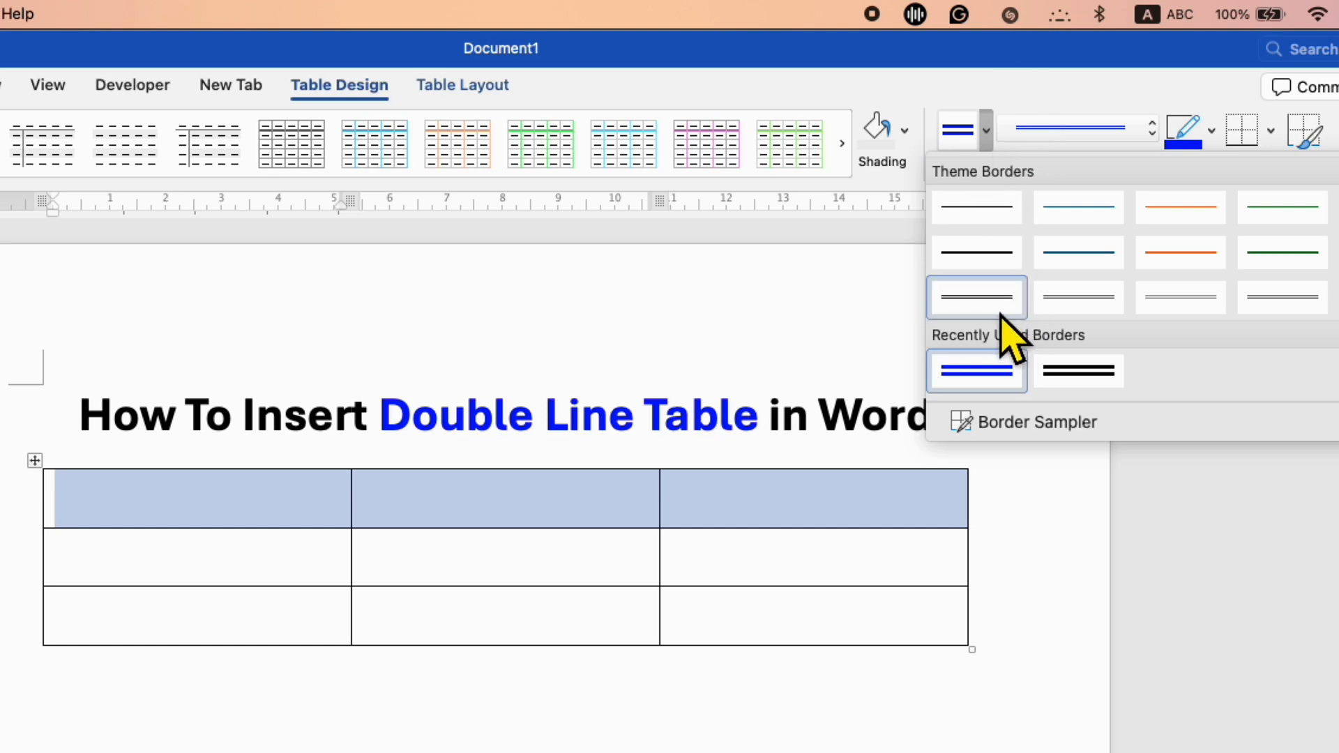
left_click(975, 296)
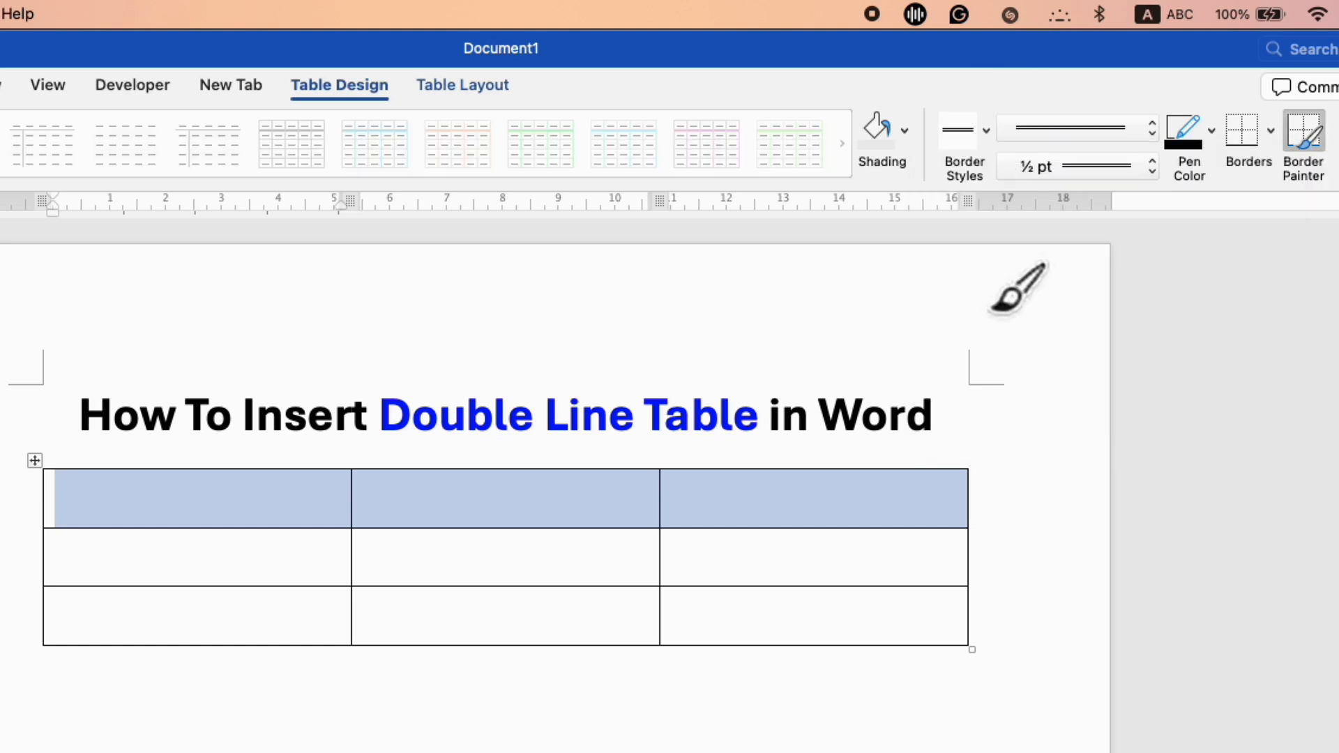
mouse_move(68, 517)
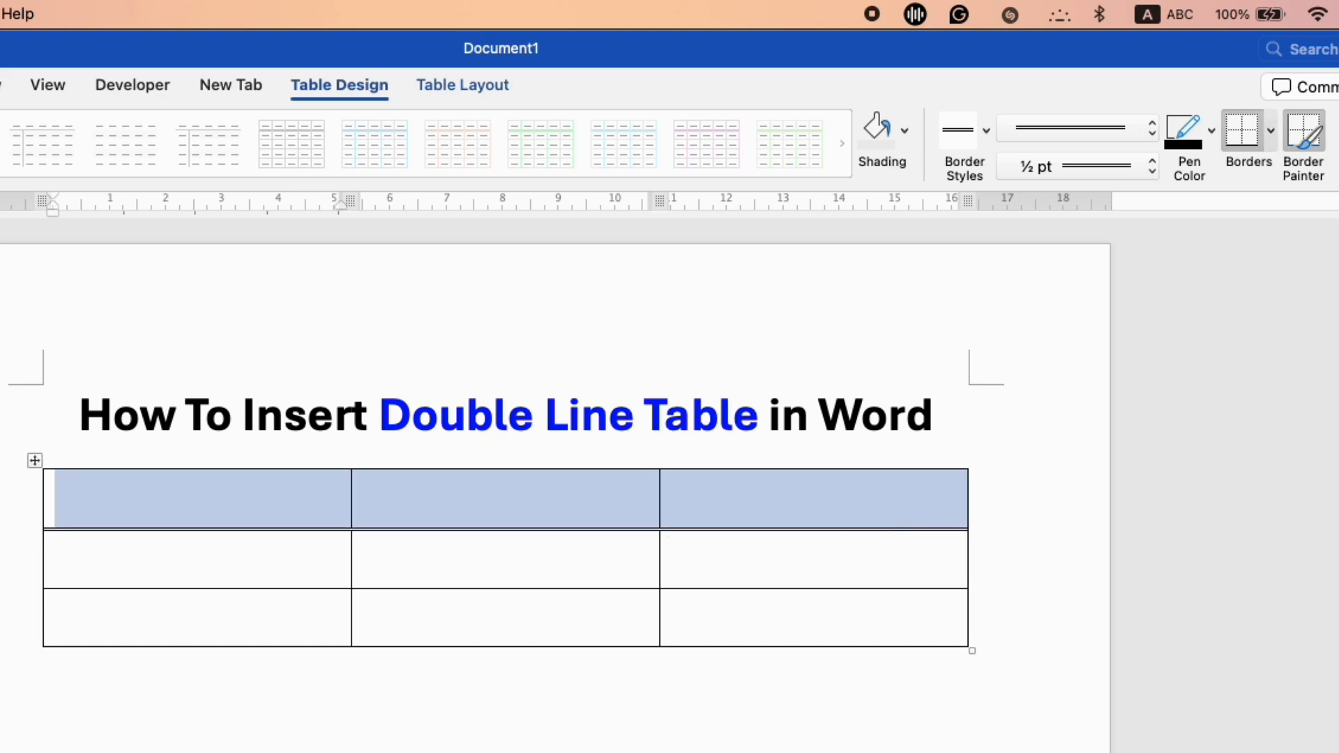
mouse_move(1142, 192)
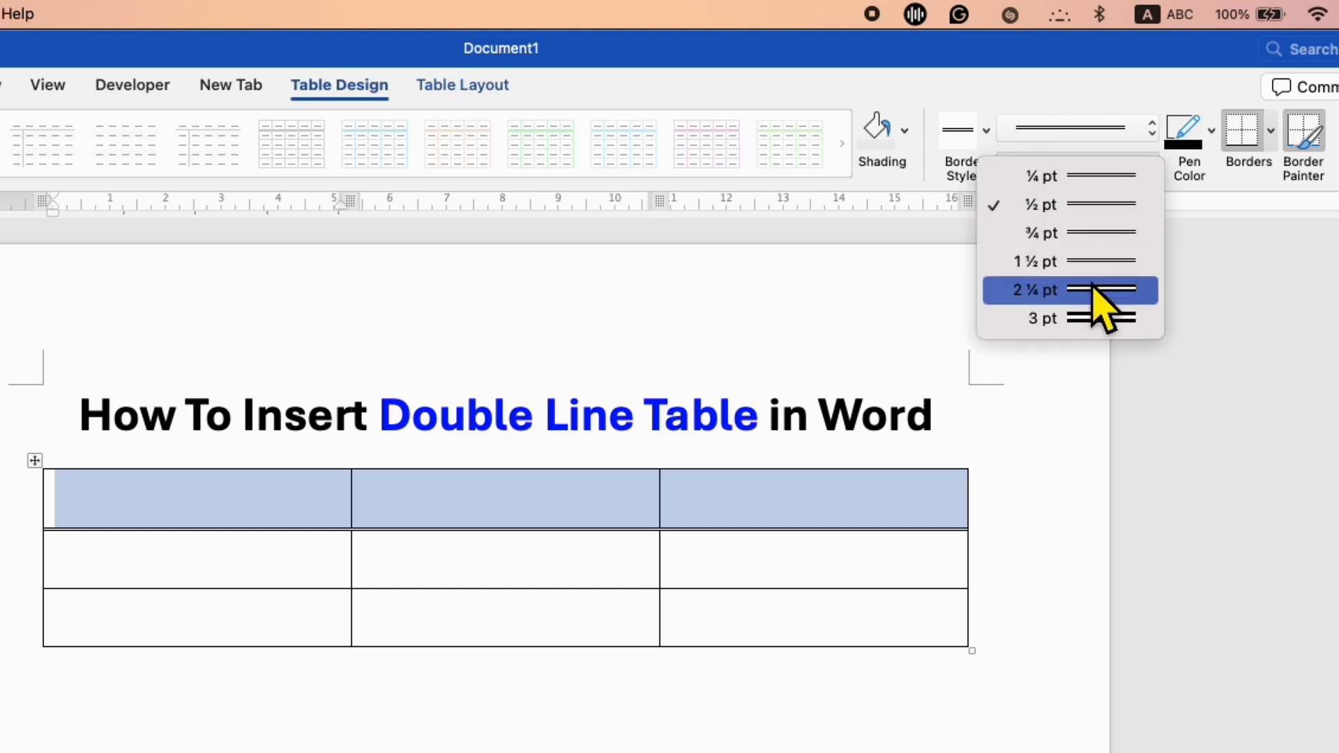
left_click(1068, 290)
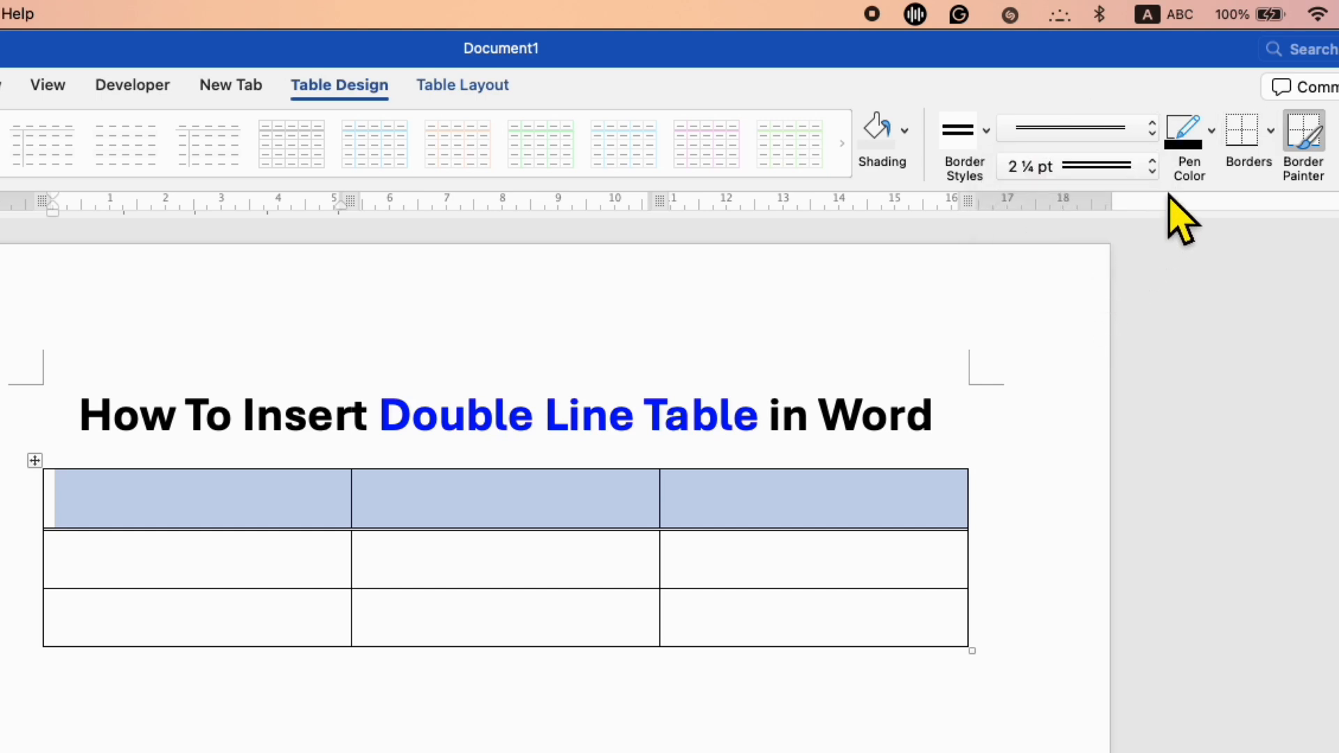
Apply the double line as a bottom border under the table's first row
left_click(1242, 130)
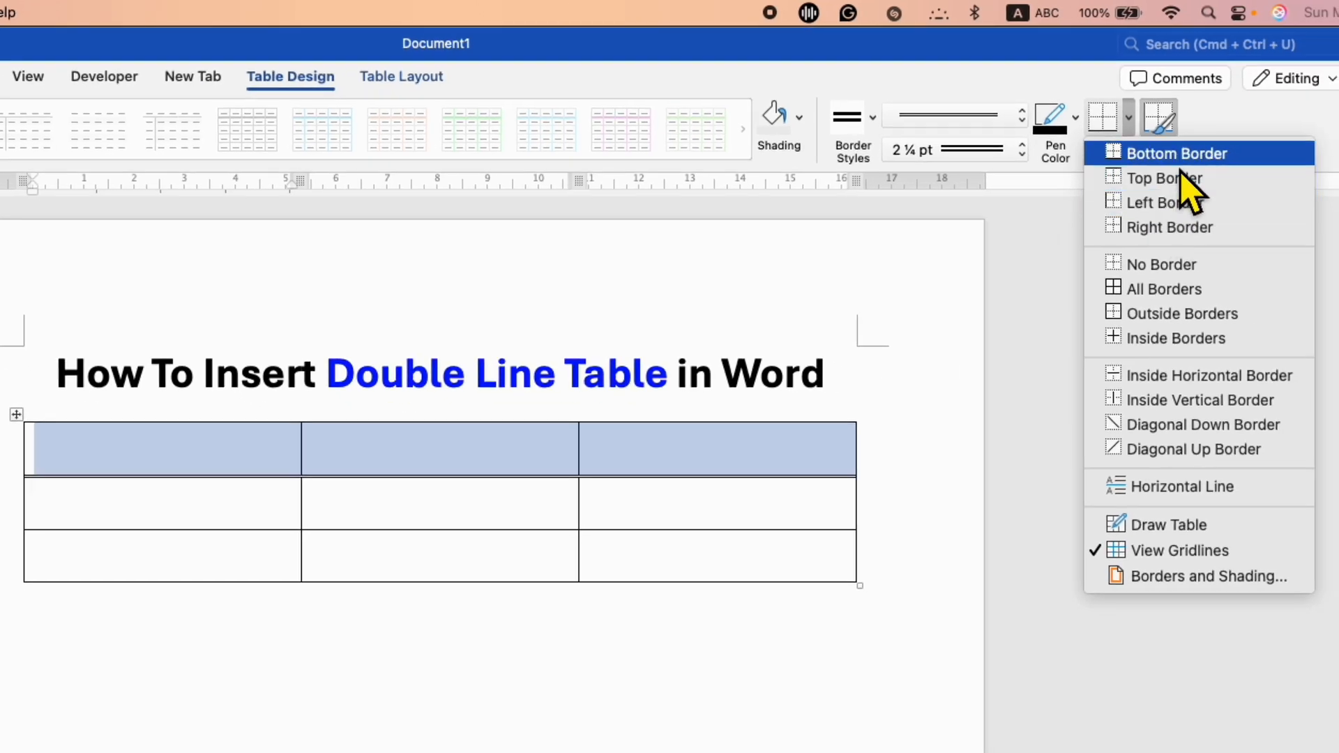
mouse_move(1174, 192)
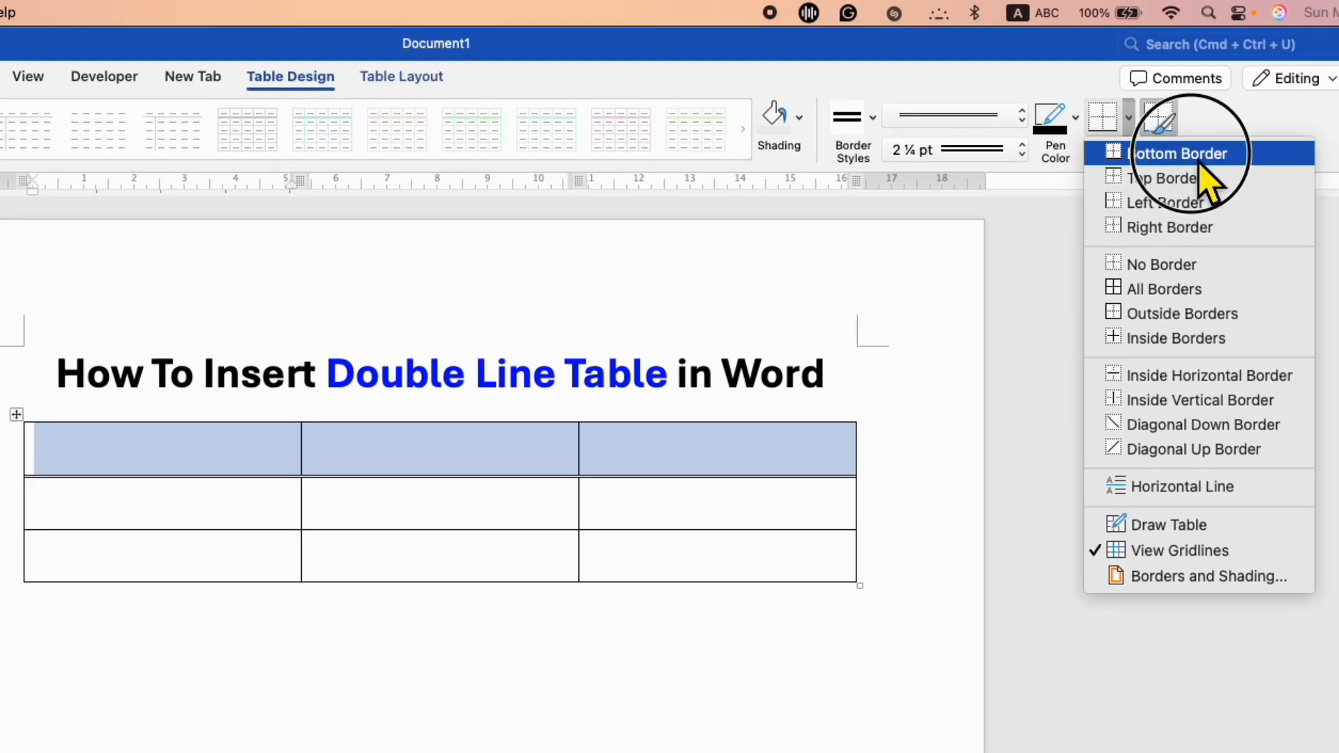
left_click(1181, 153)
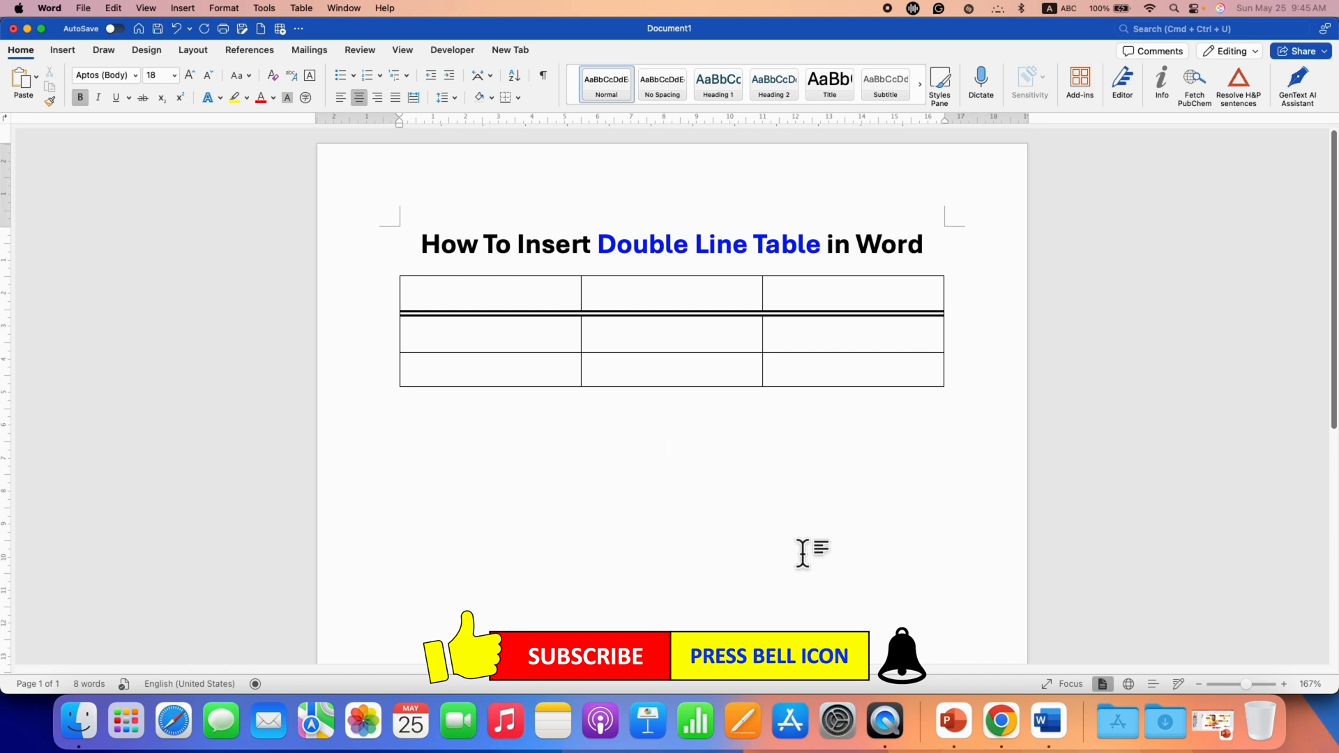
left_click(672, 449)
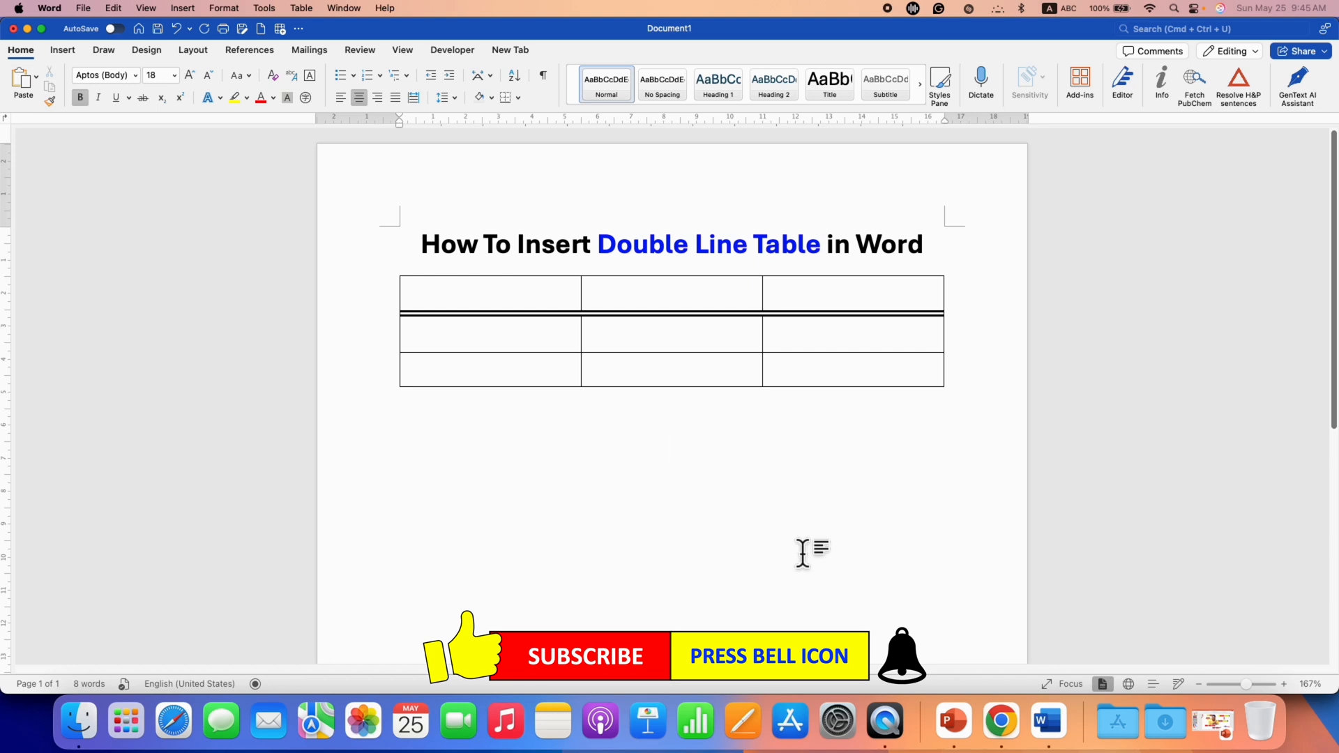
left_click(672, 448)
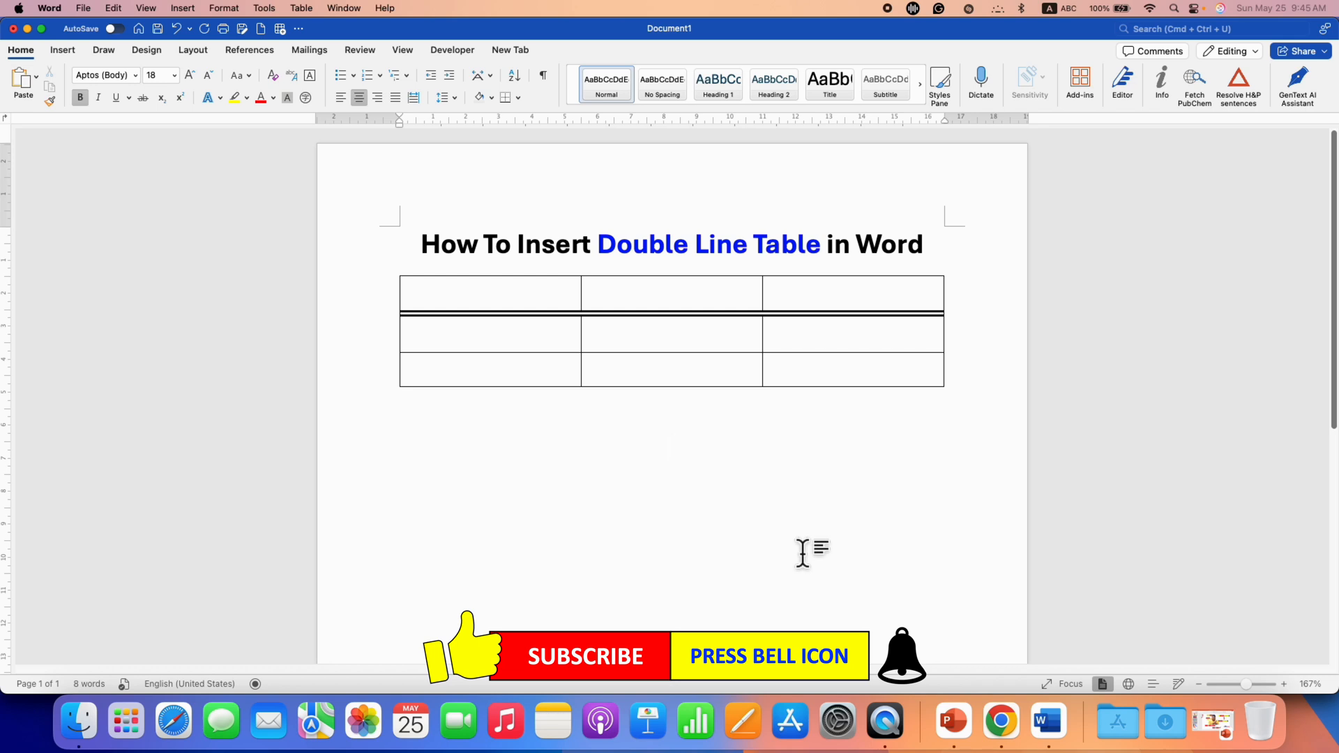
left_click(671, 449)
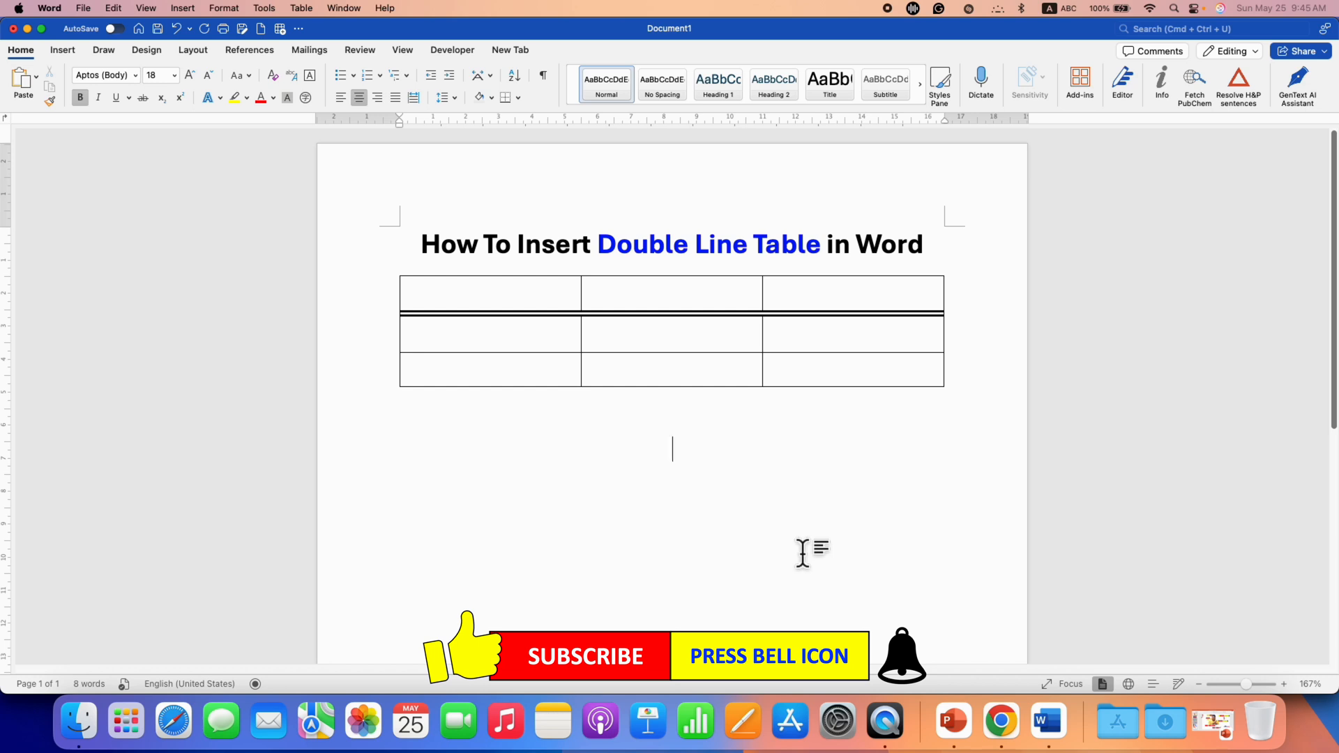